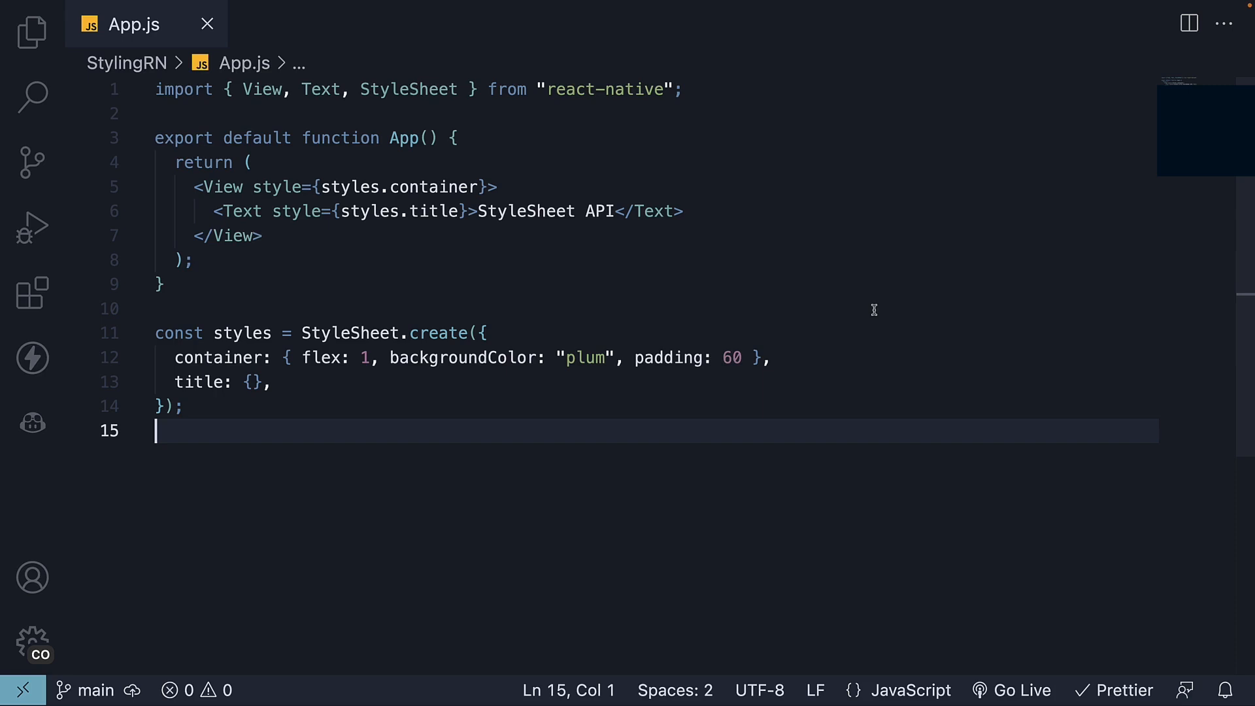
mouse_move(823, 330)
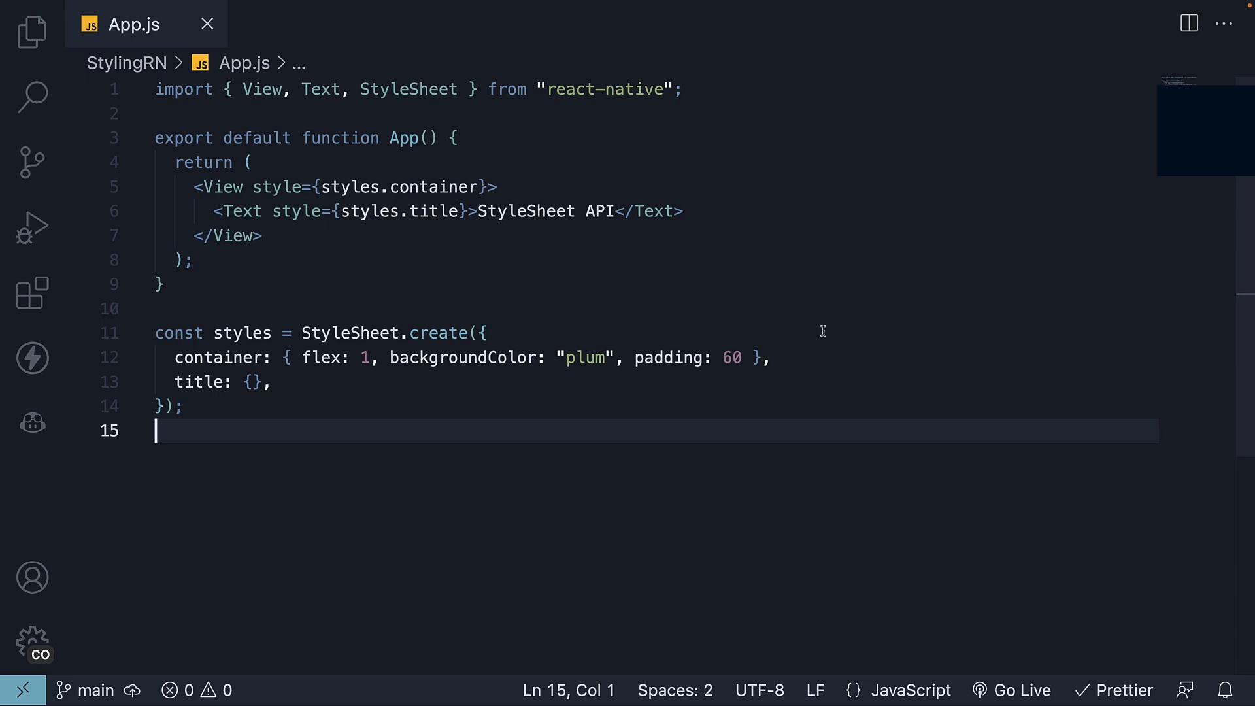
mouse_move(826, 330)
text(<View></View>)
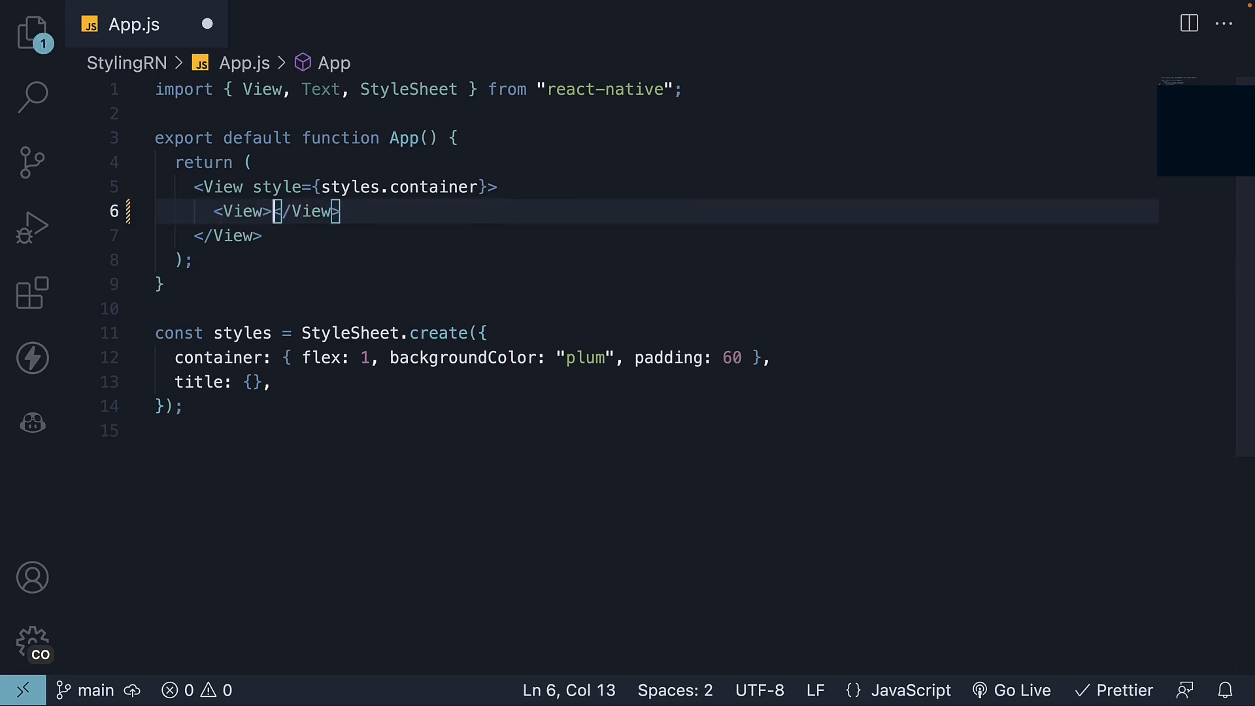
Step: Write two View elements wrapping Text 'Lightblue box' and 'Lightgreen box' in place of the title
text(<Text></Text>)
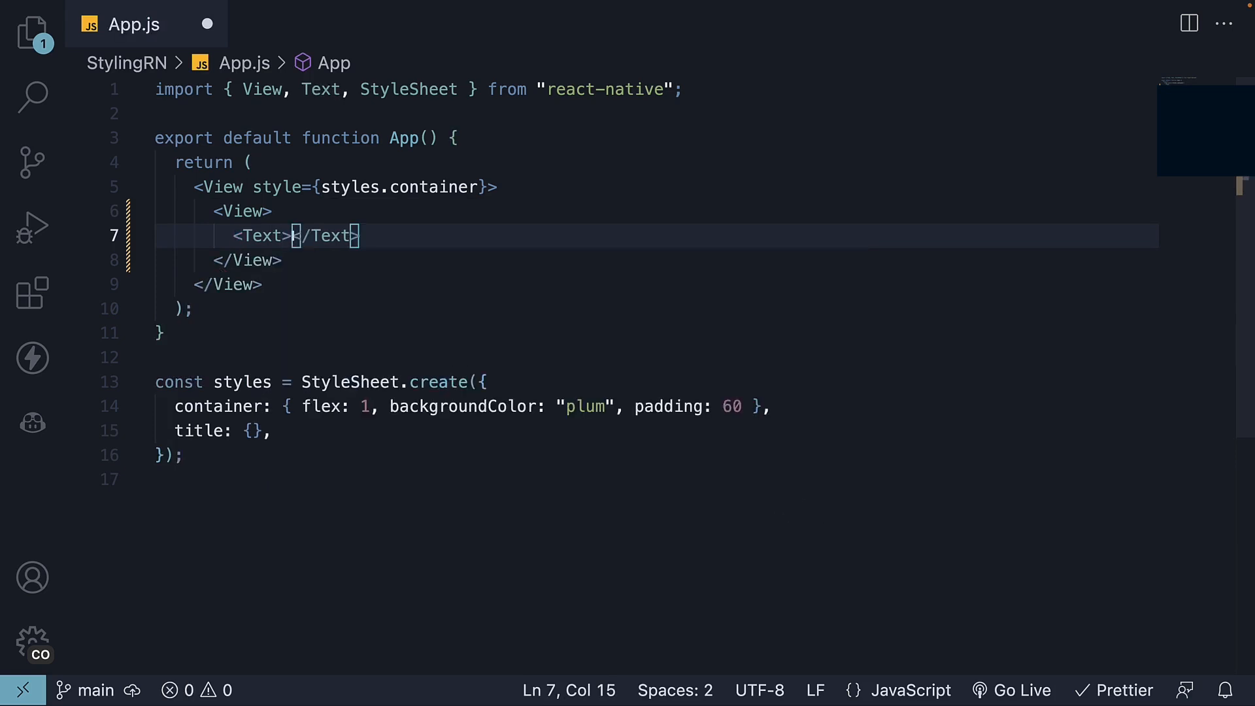
text(Lightblue box)
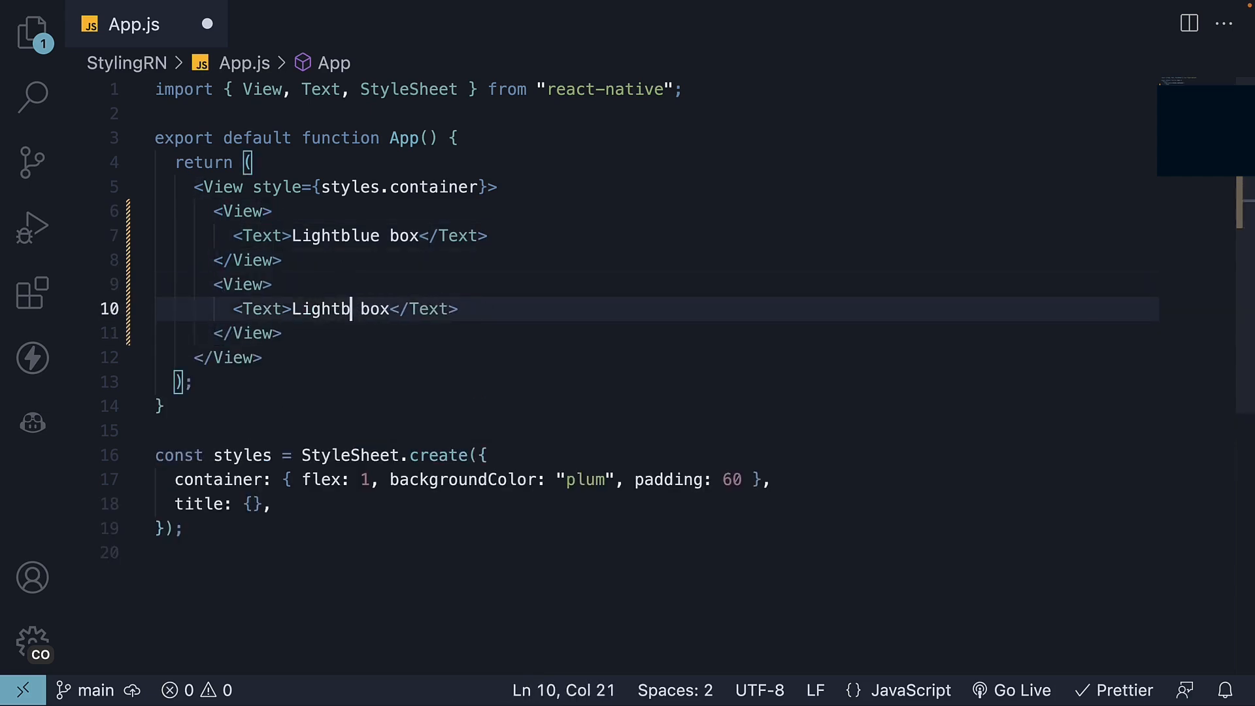
text(green)
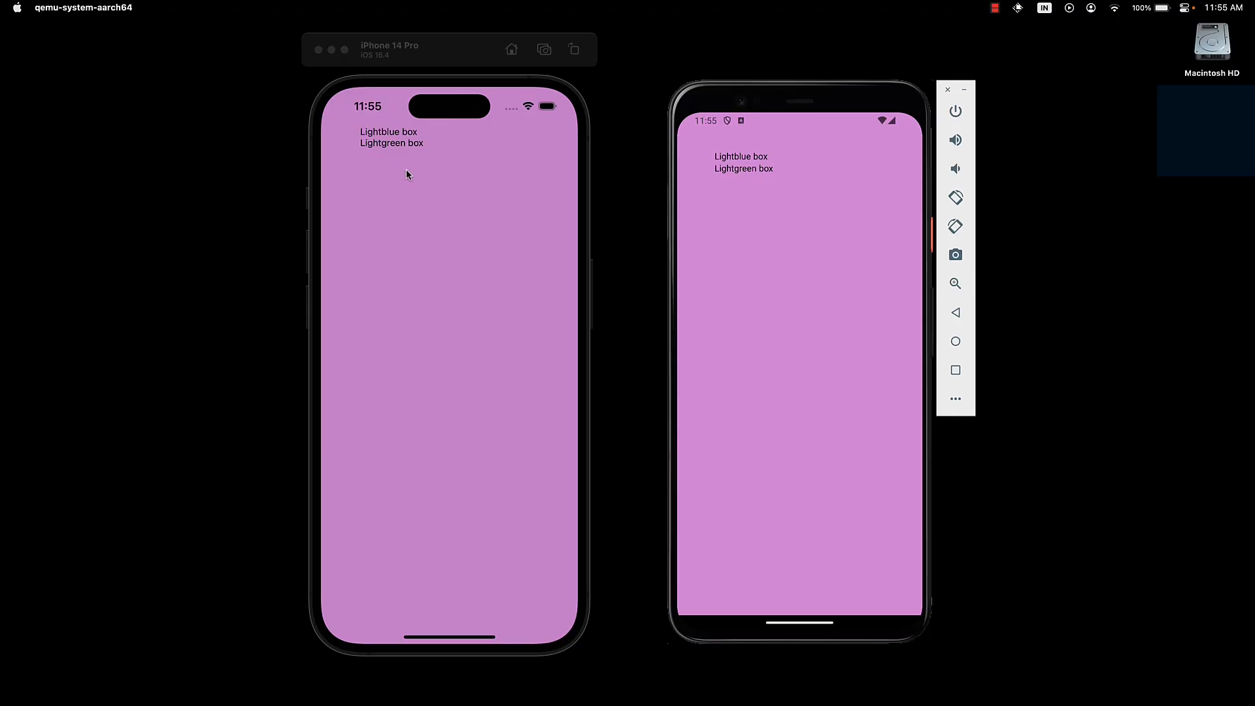
mouse_move(409, 169)
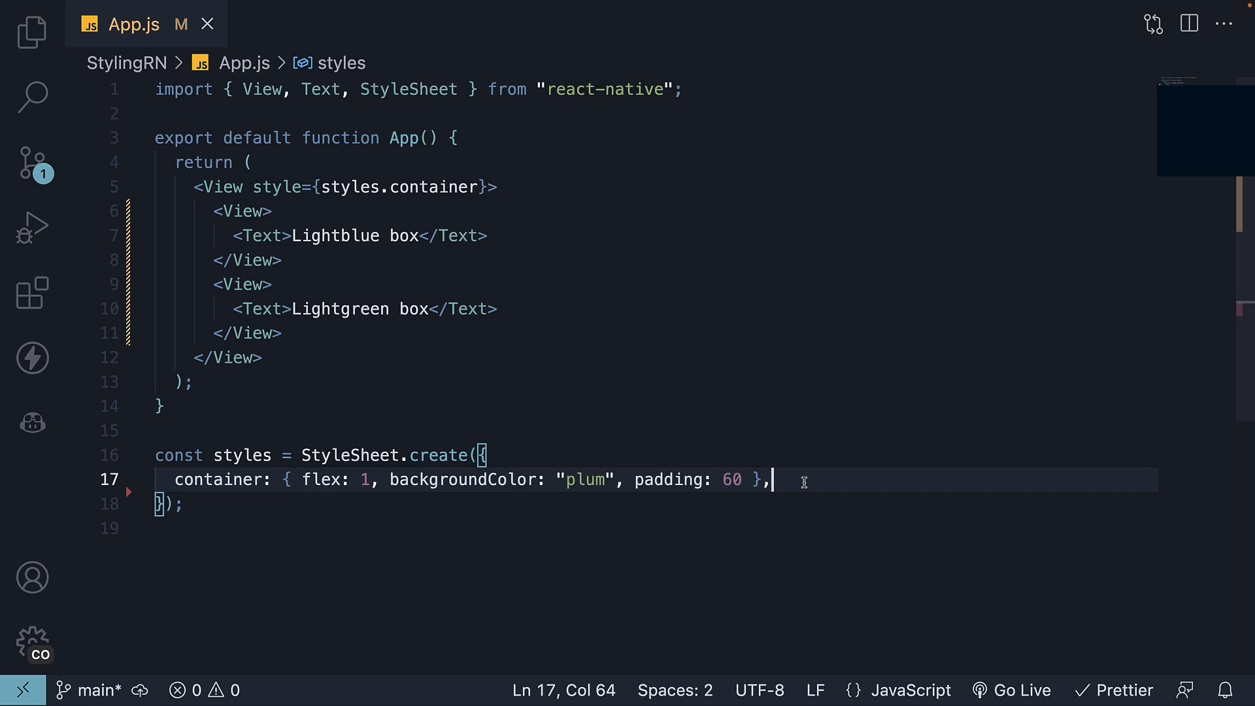
Step: Define lightblueBox with backgroundColor lightblue, width 100, height 100 and padding 10 in the StyleSheet
key(Enter)
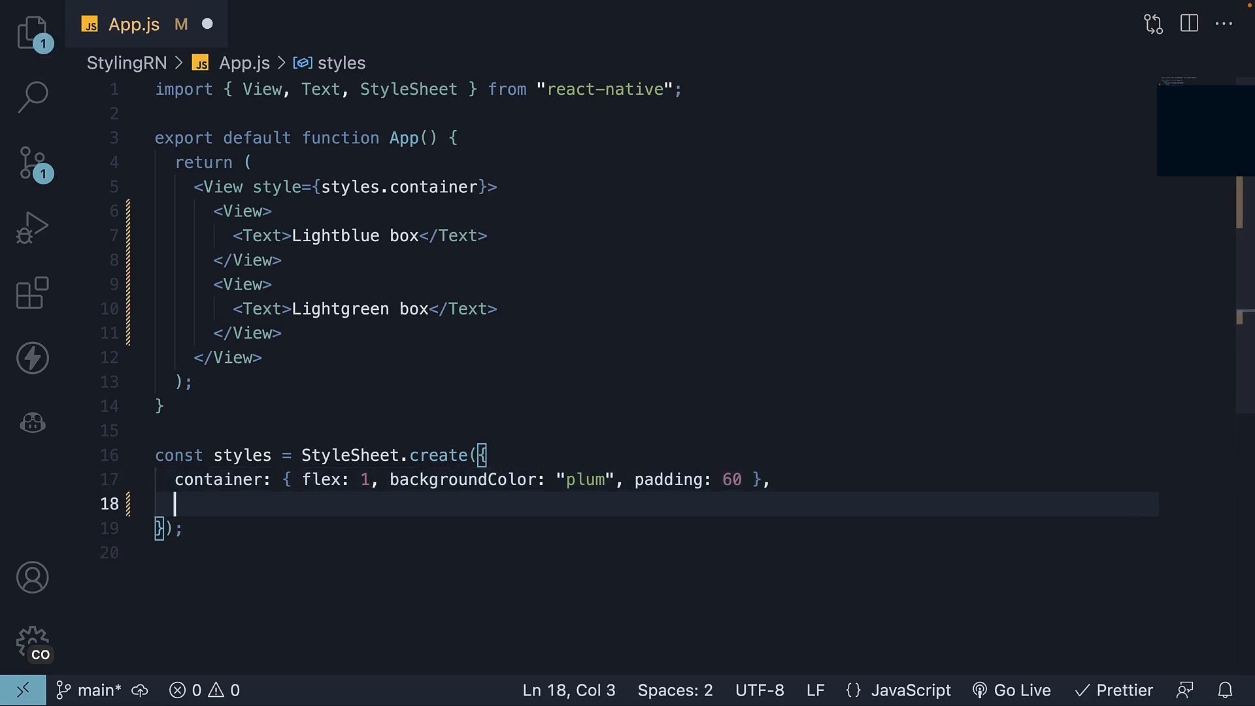
text(l)
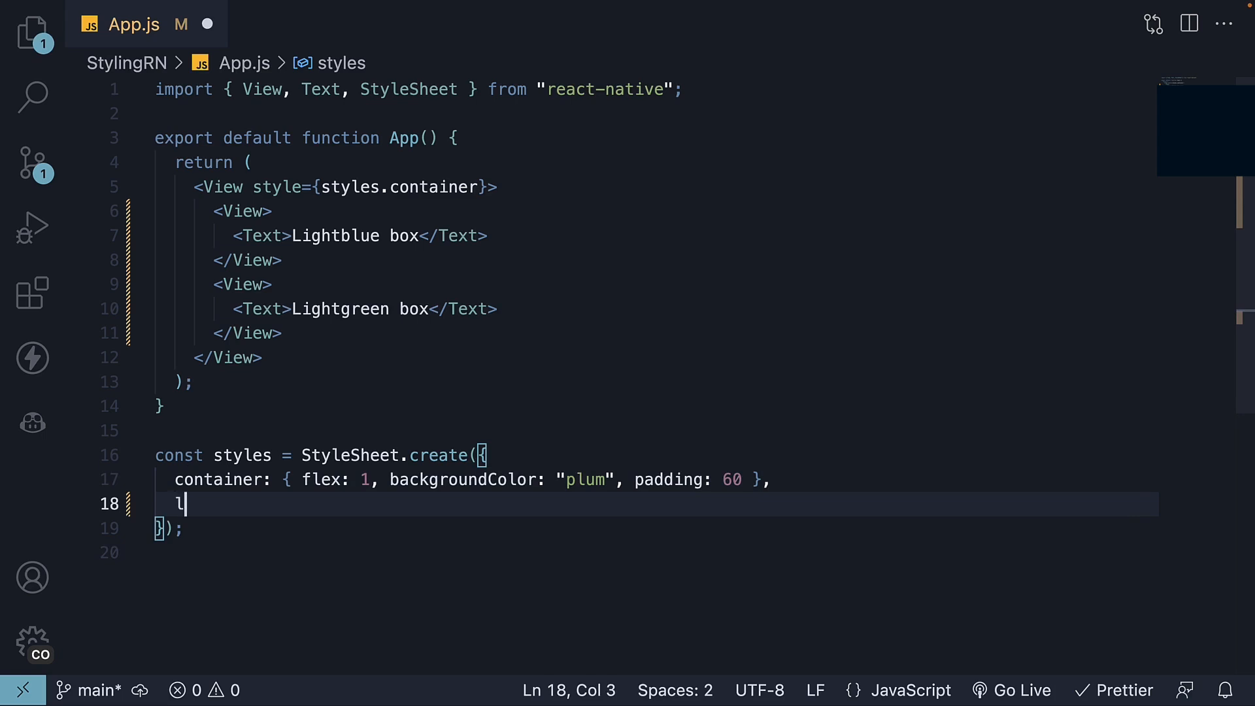
text(ightblueBox)
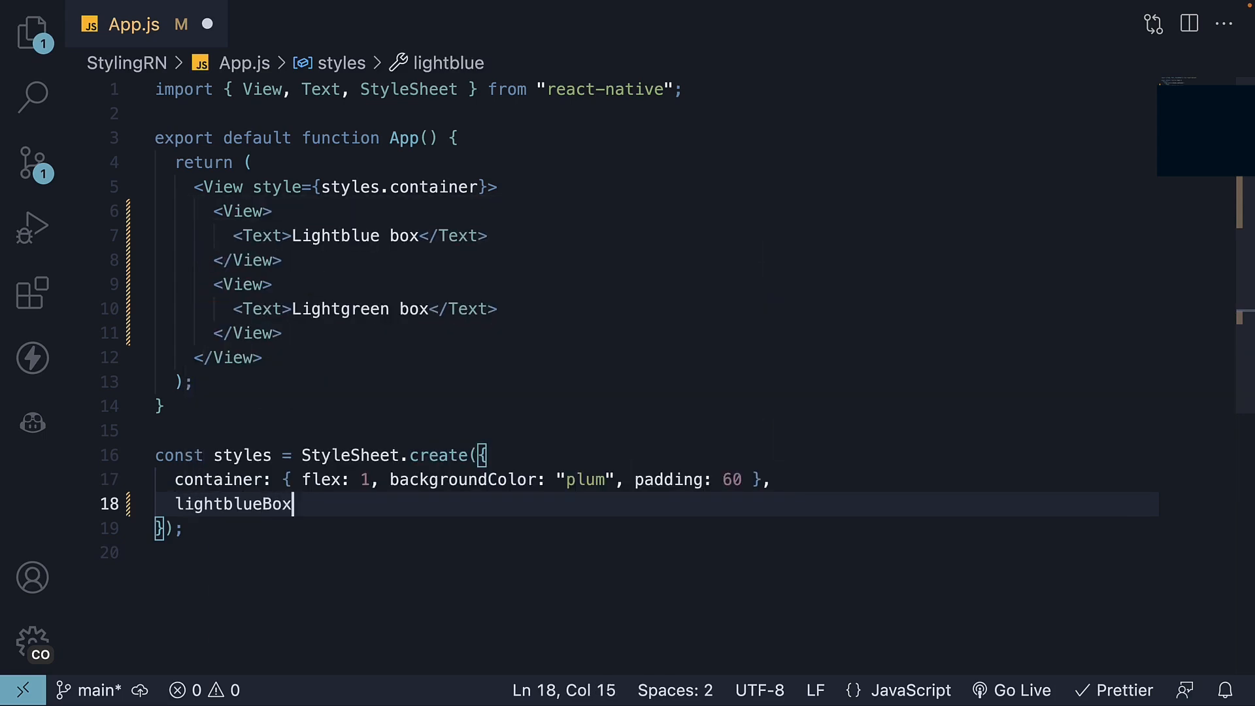
text(: {})
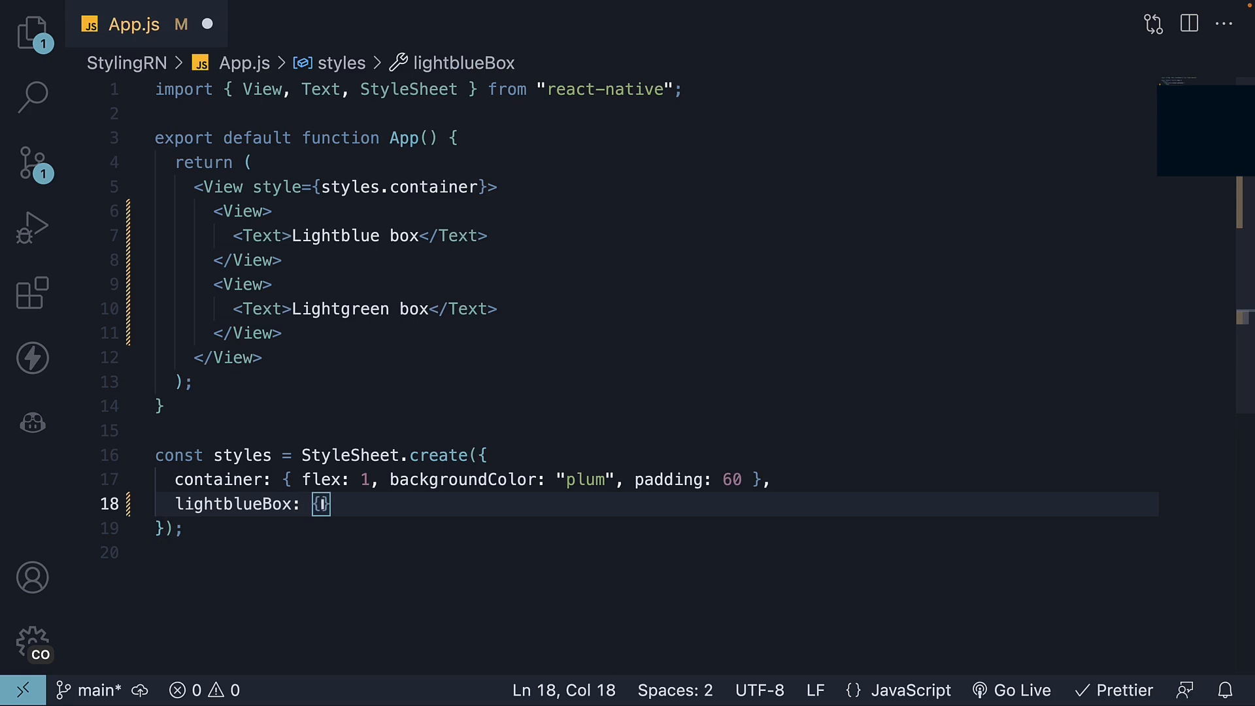
text(backgr)
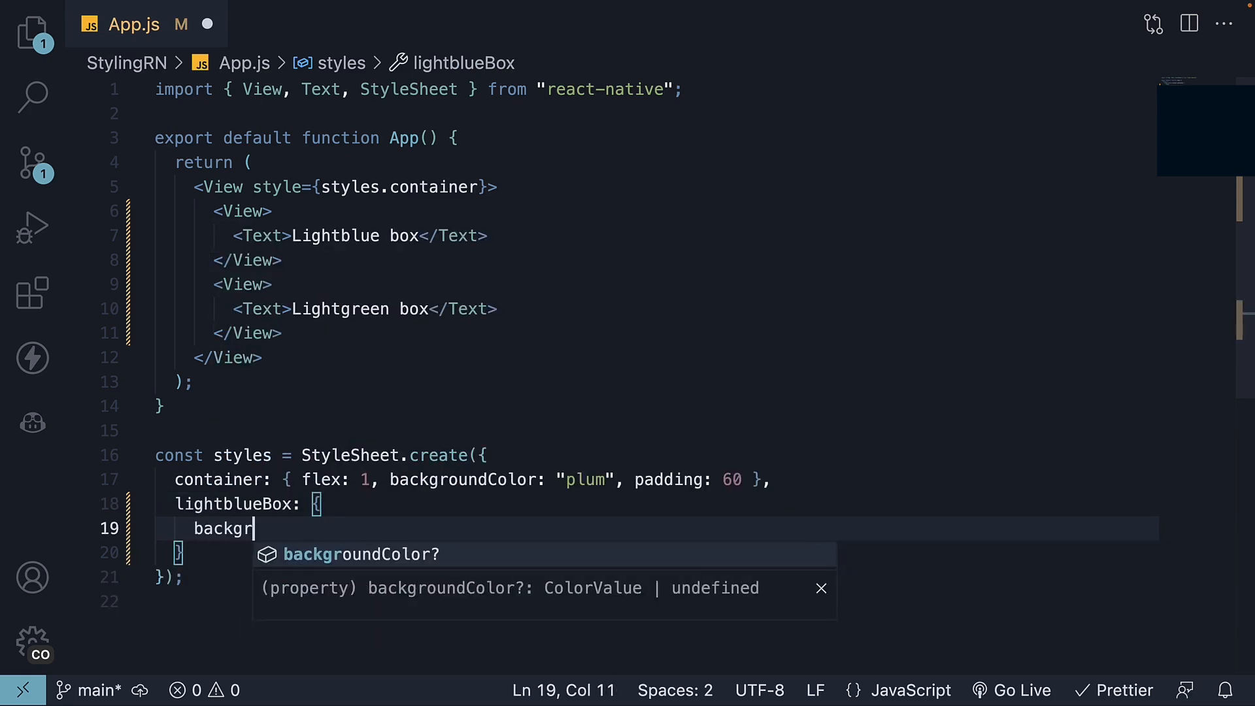
text(oundColorL)
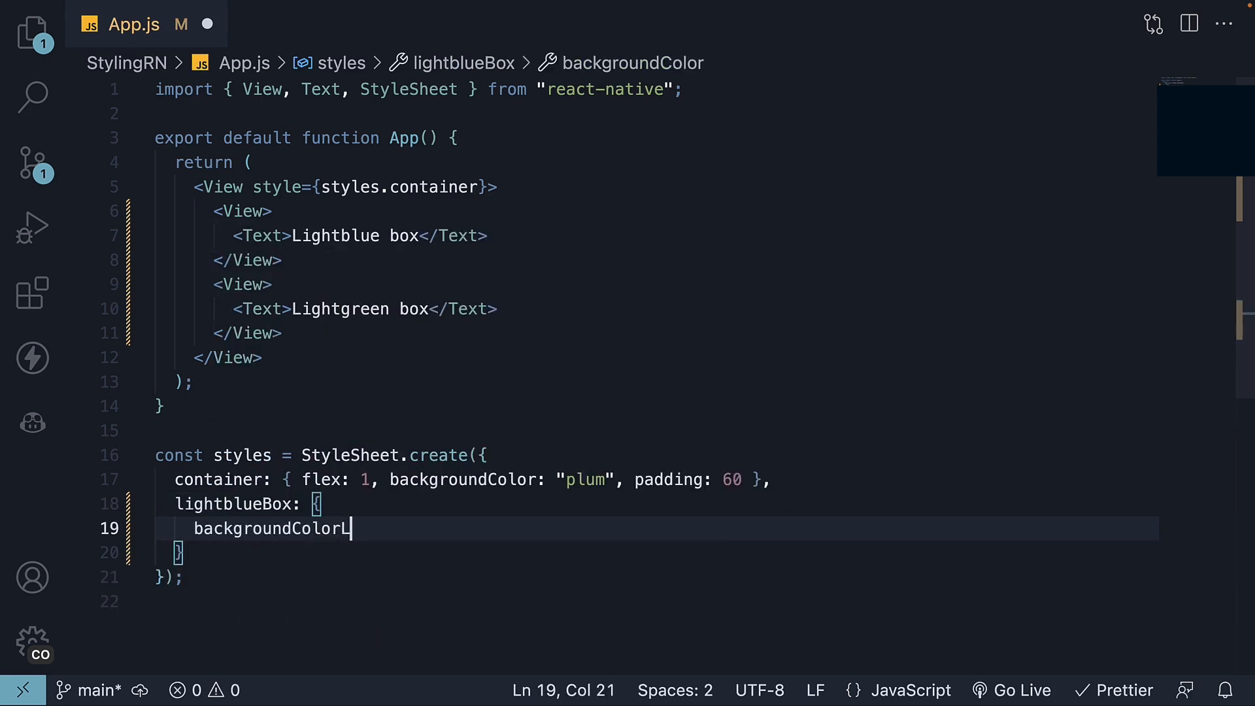
text(width)
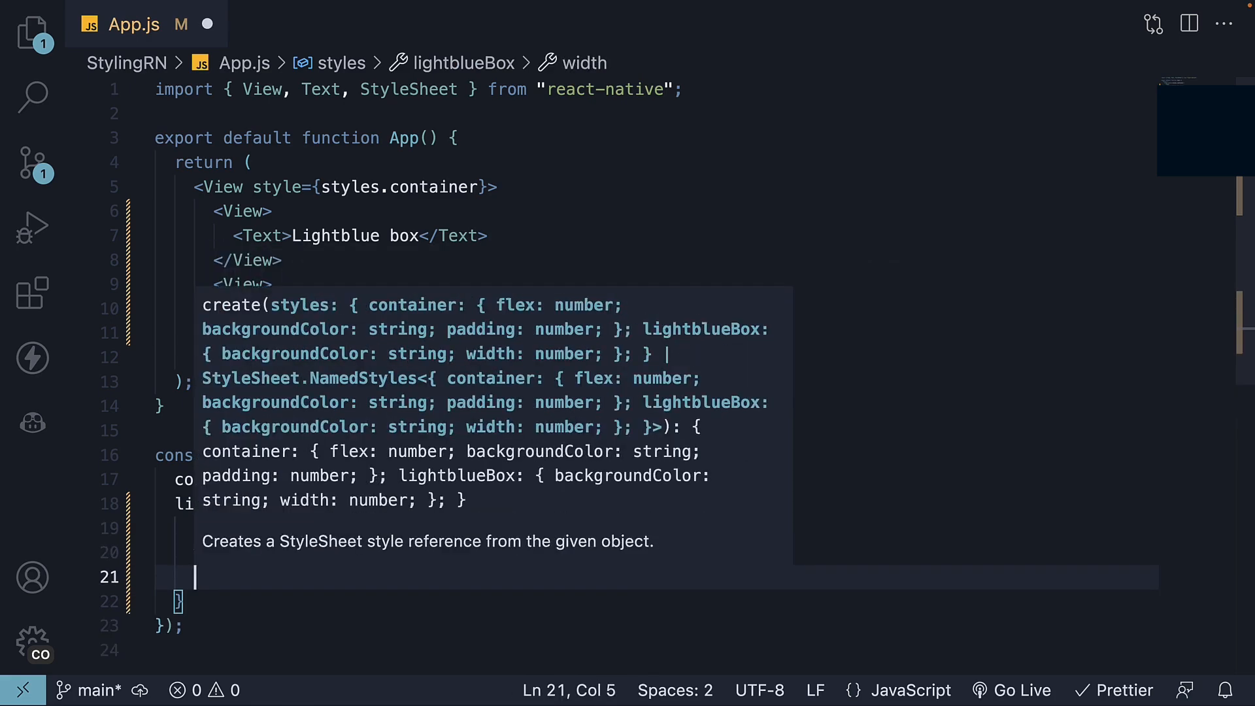
text(height:1)
text(padding: 10,)
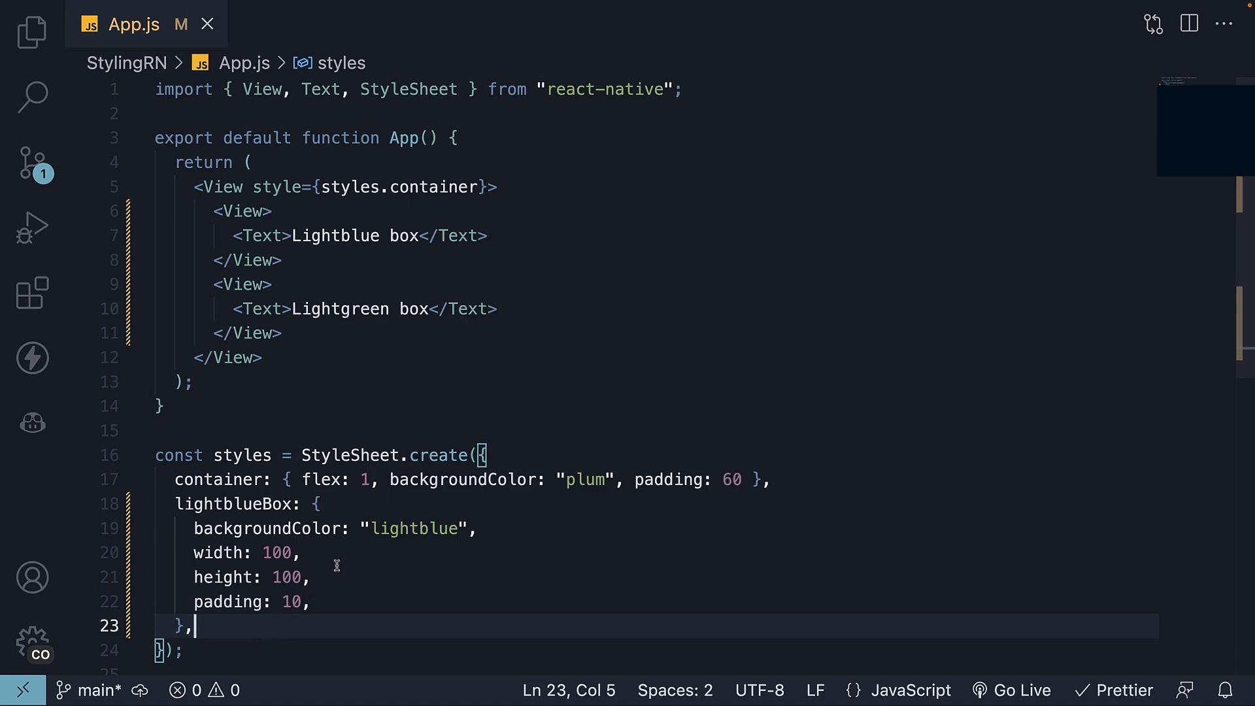
click(264, 212)
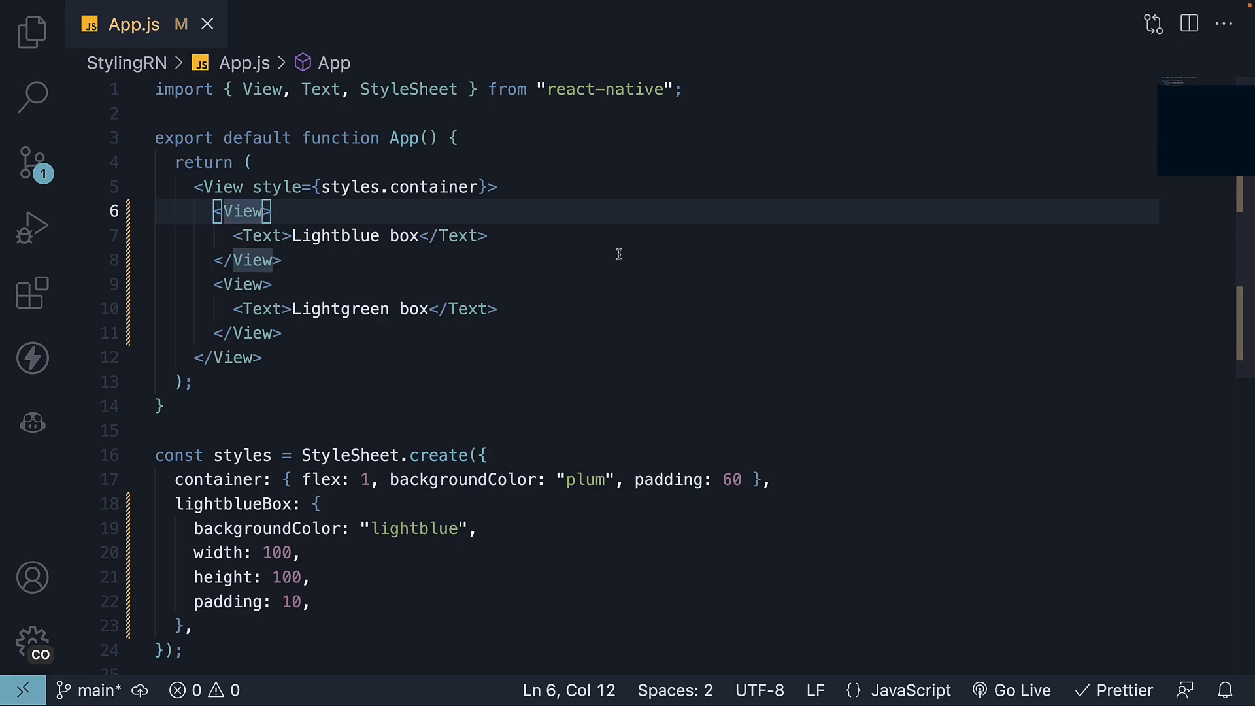
Step: Set the first inner View's style to styles.lightblueBox via IntelliSense
text(style={})
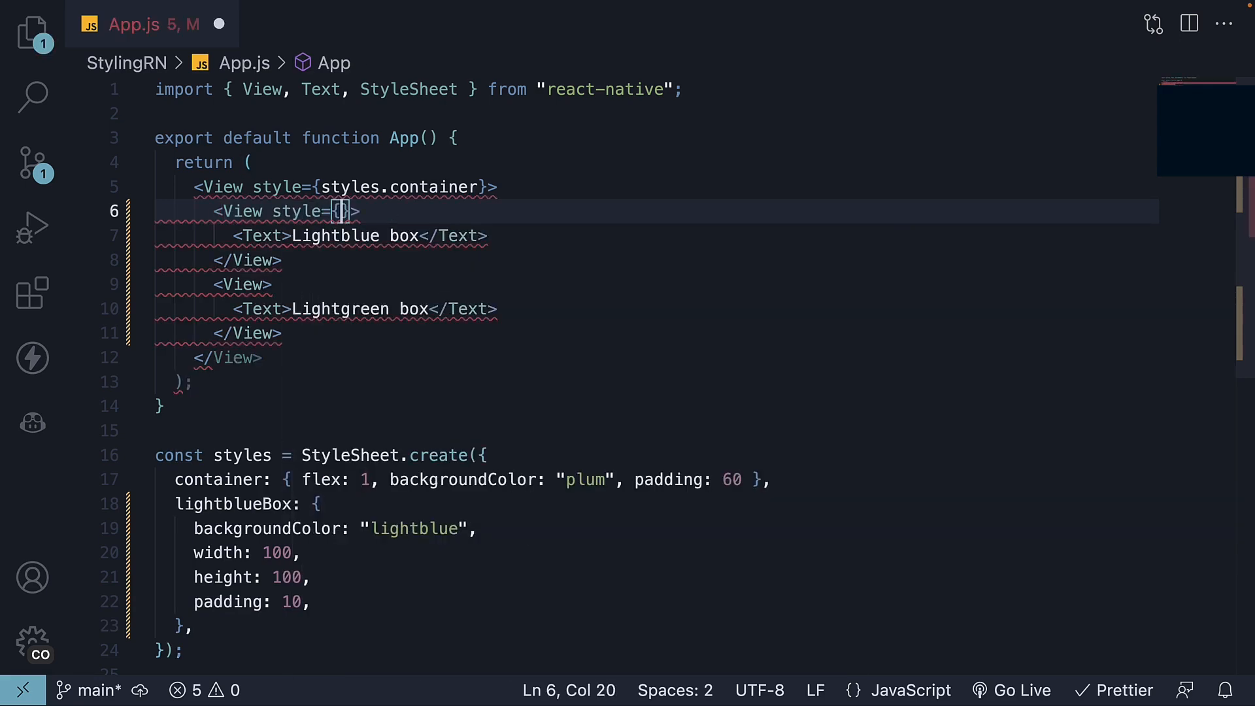
text(styles.)
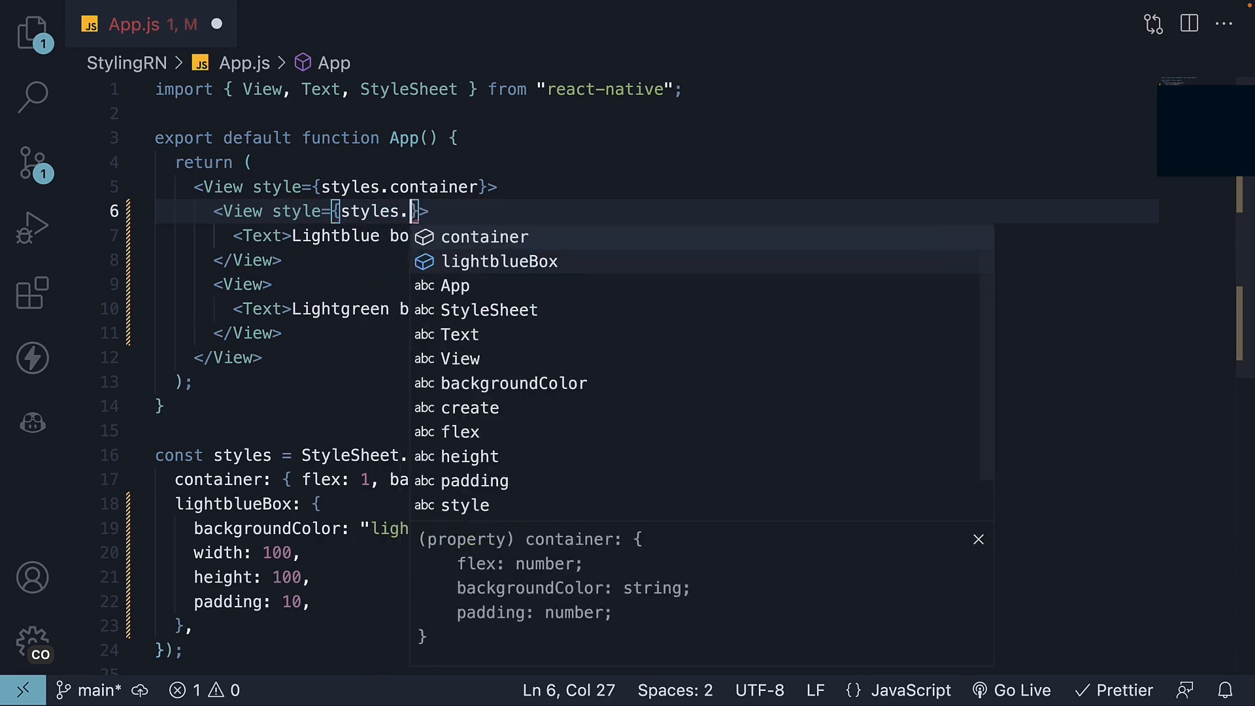
click(500, 261)
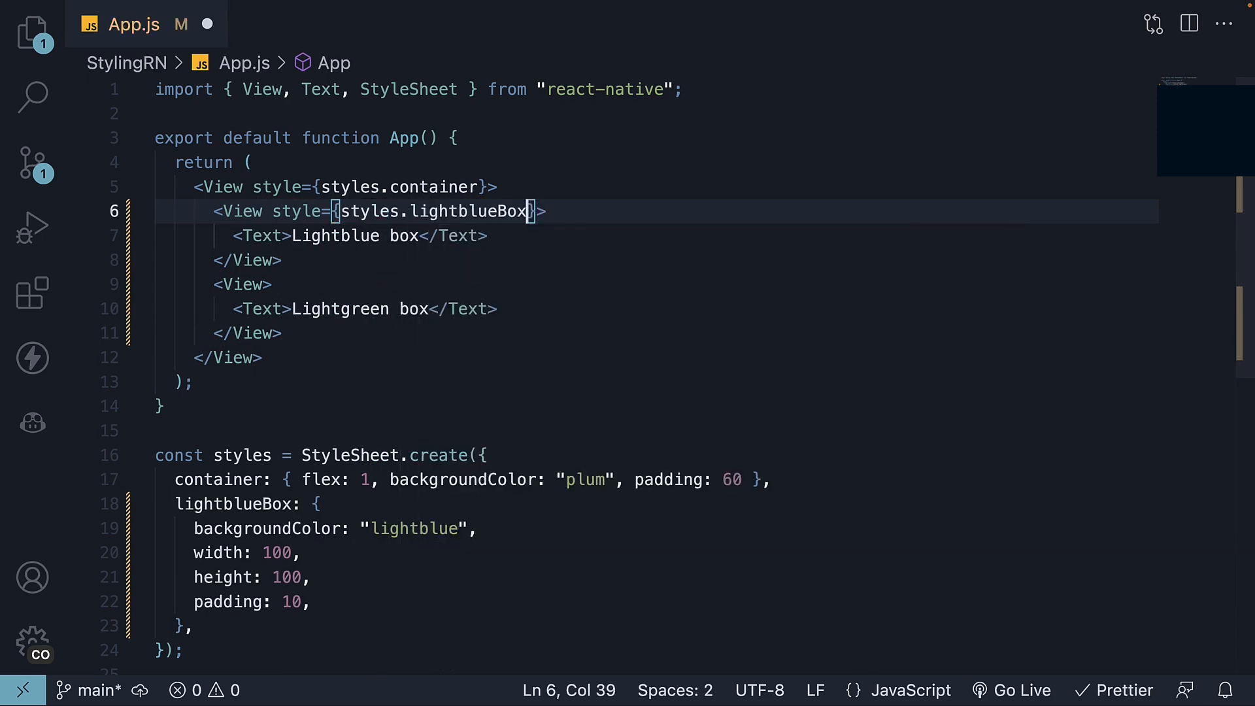
scroll(down, 3)
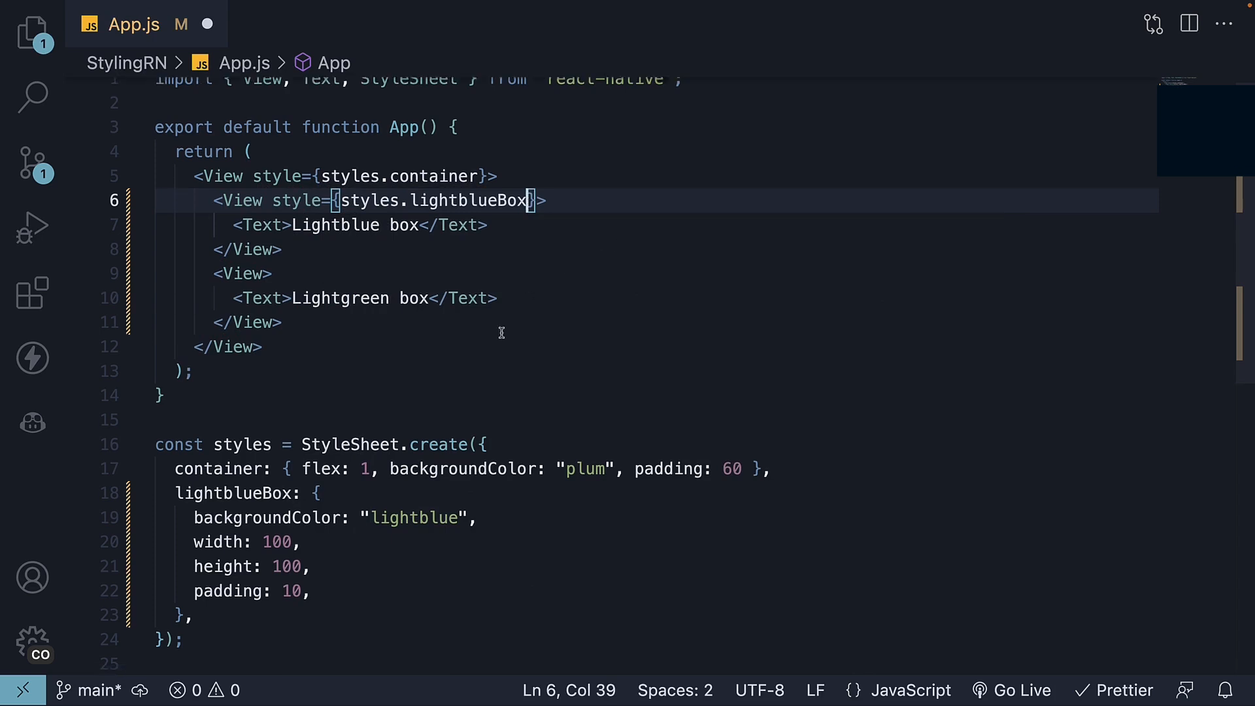
Step: Duplicate lightblueBox as lightgreenBox with backgroundColor lightgreen
scroll(down, 3)
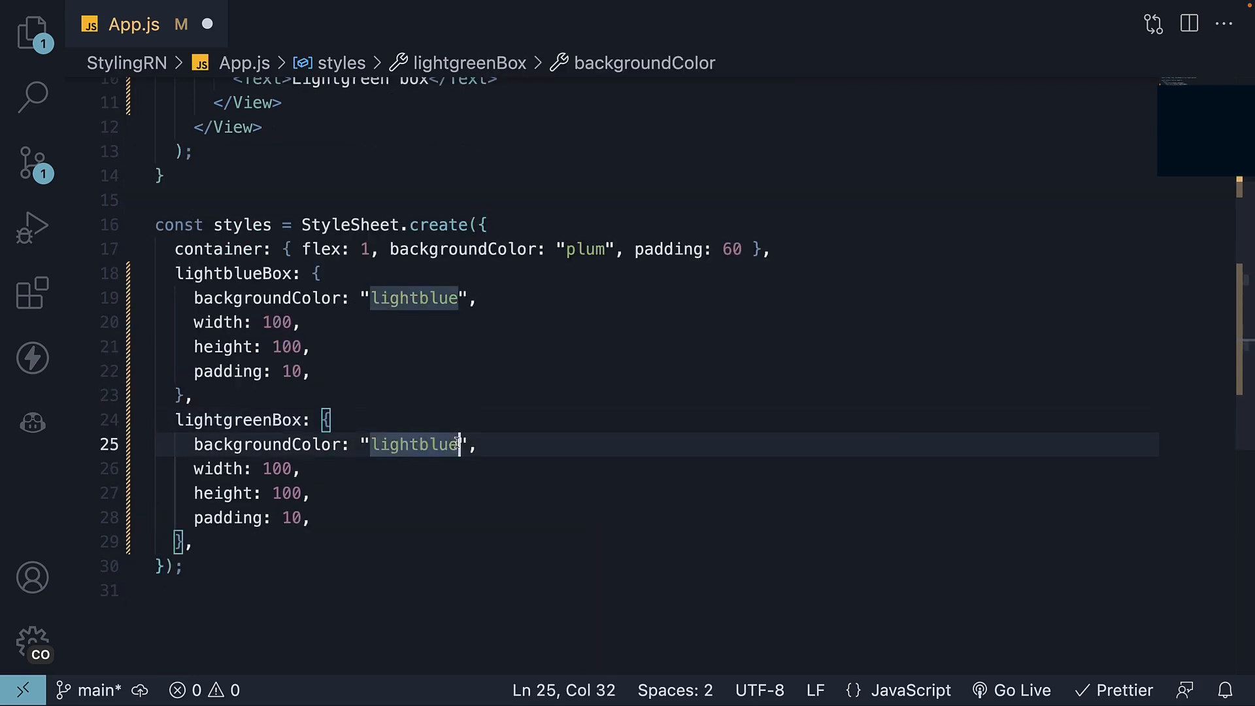
key(Backspace)
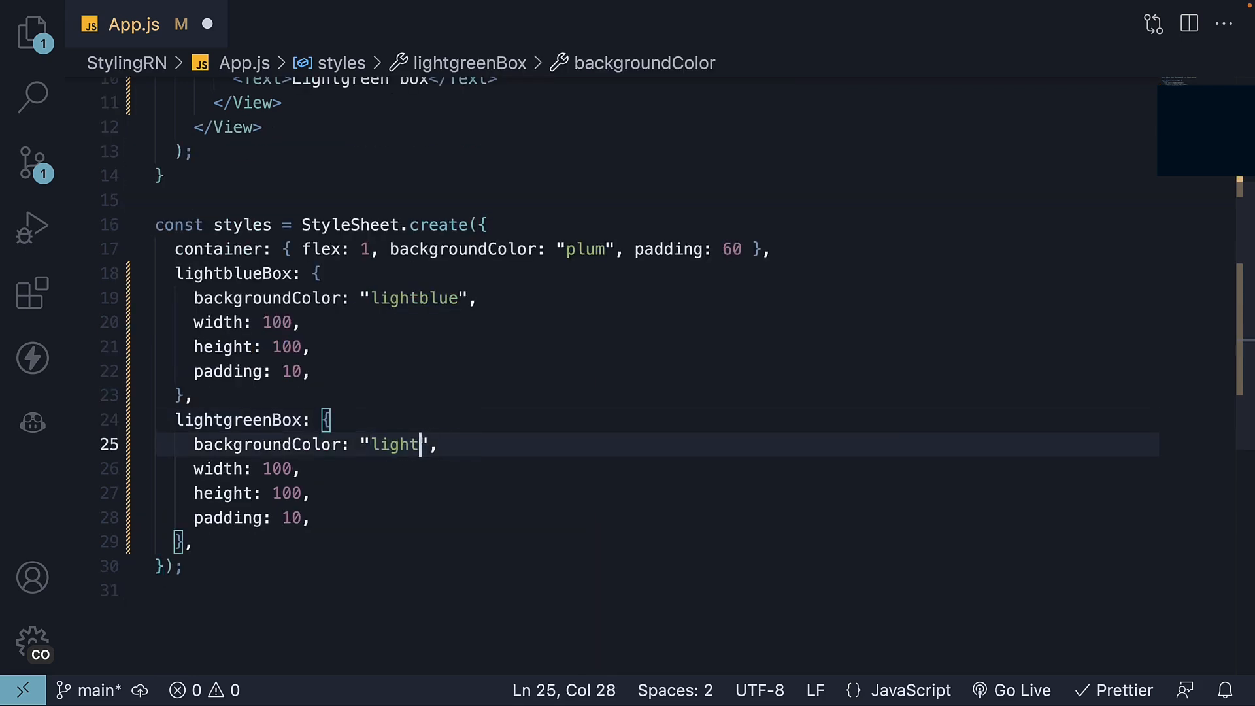
text(green)
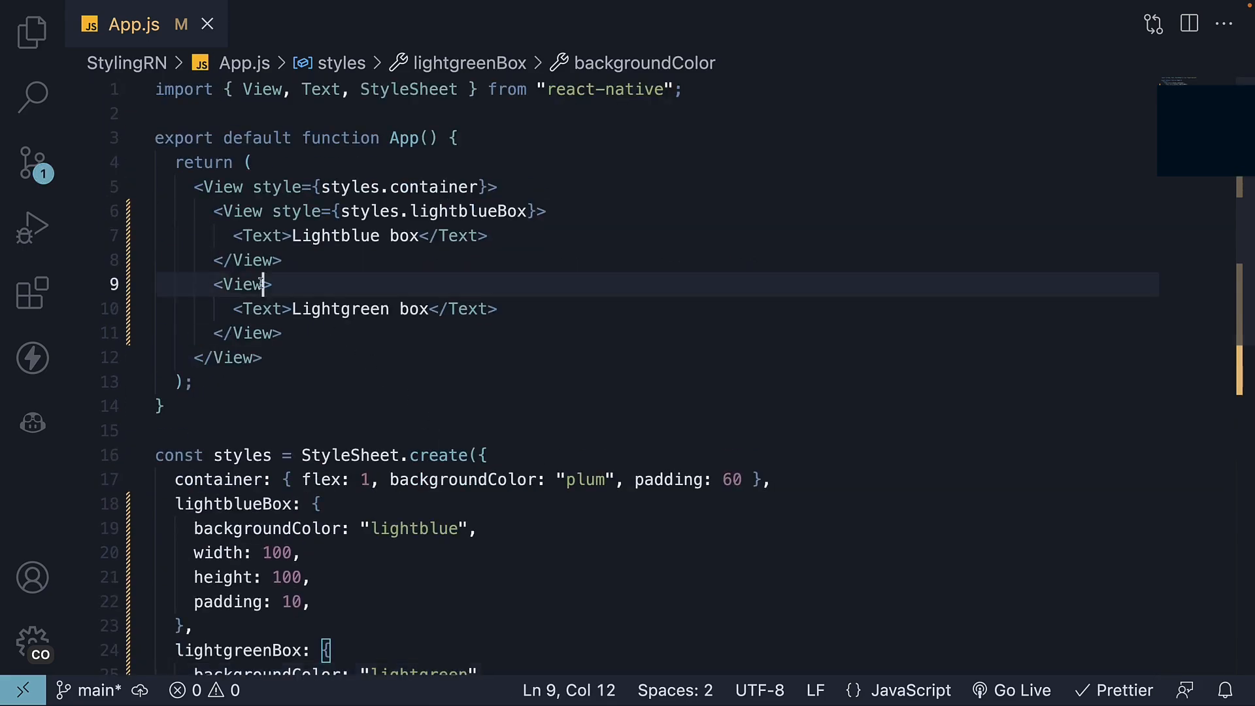
Step: Set the second inner View's style to styles.lightgreenBox via autocomplete
text(s)
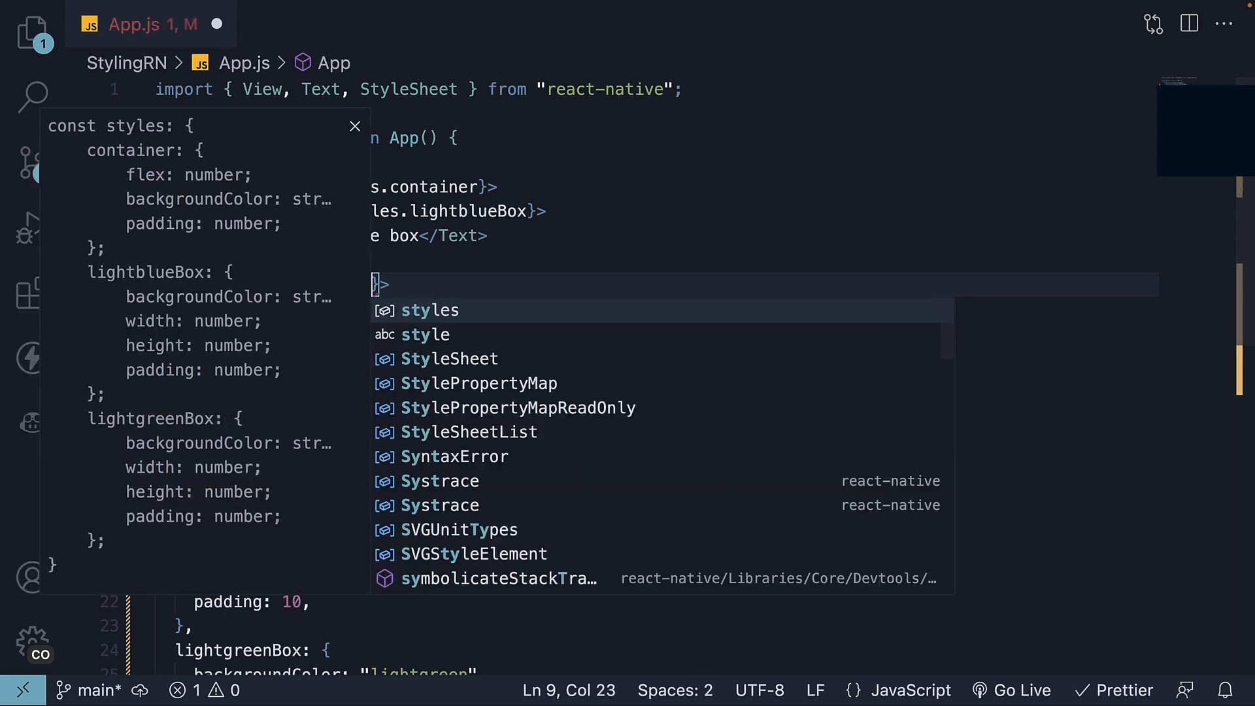
text(styles.l)
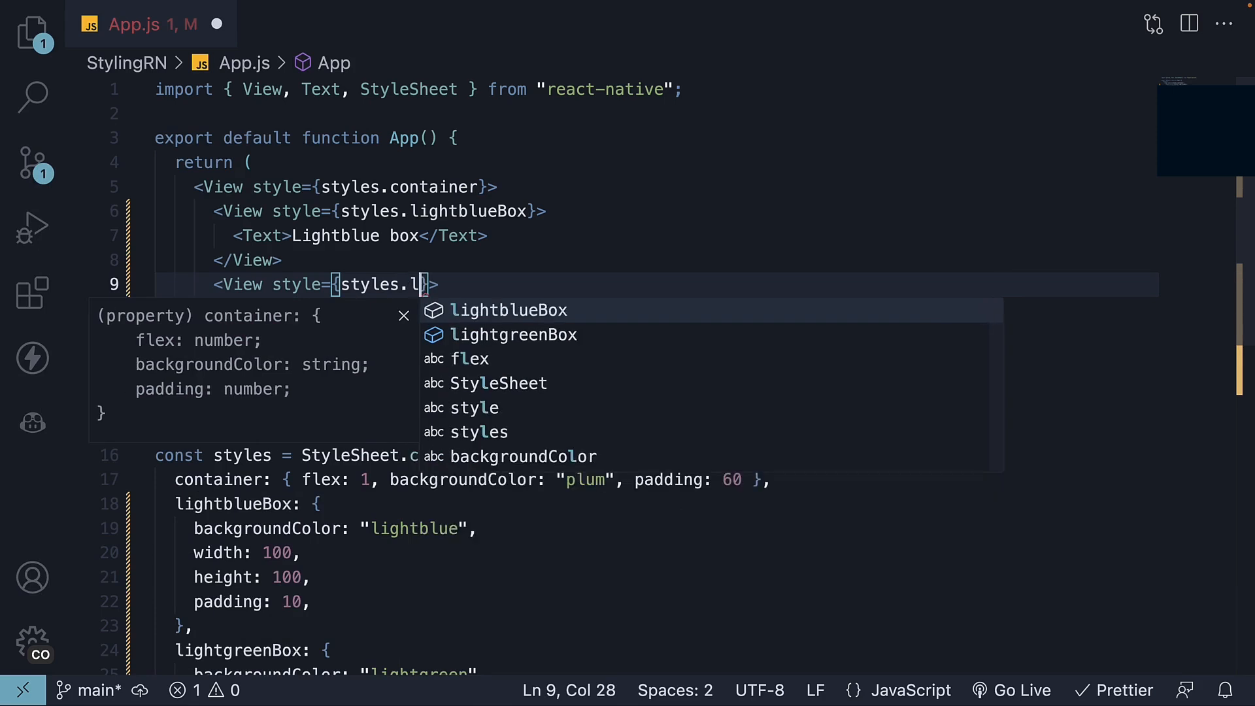
text(igh)
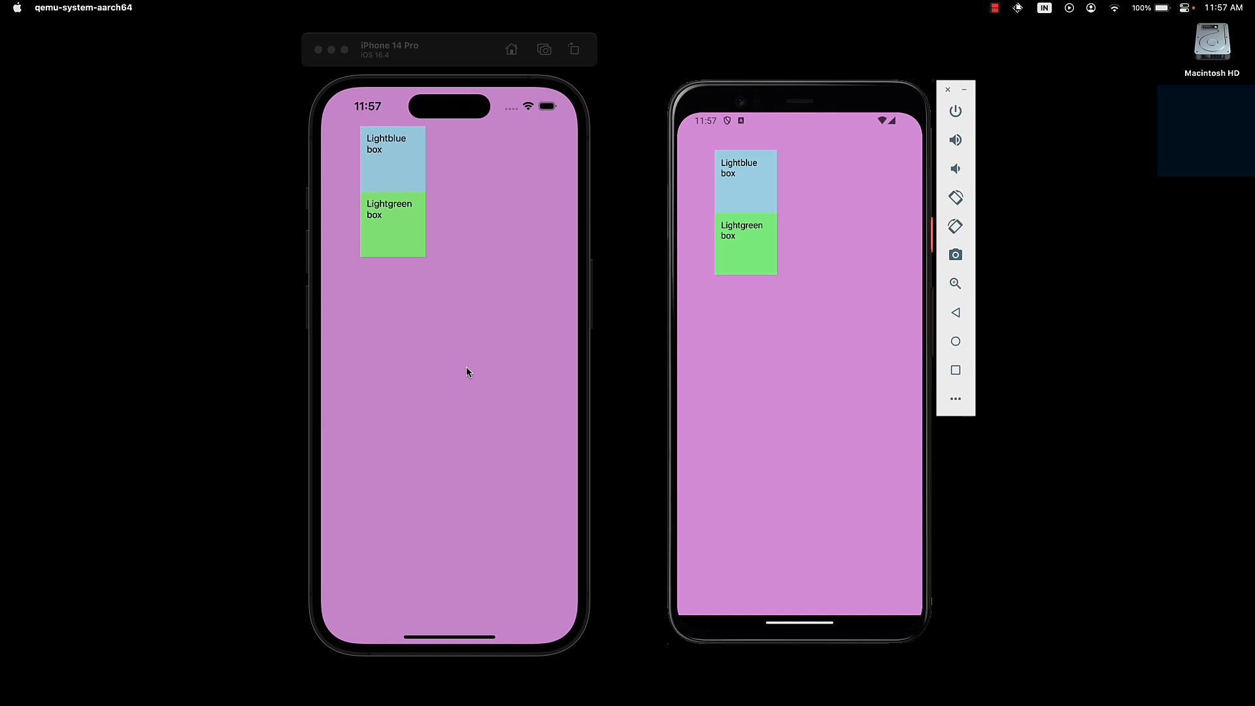
mouse_move(488, 246)
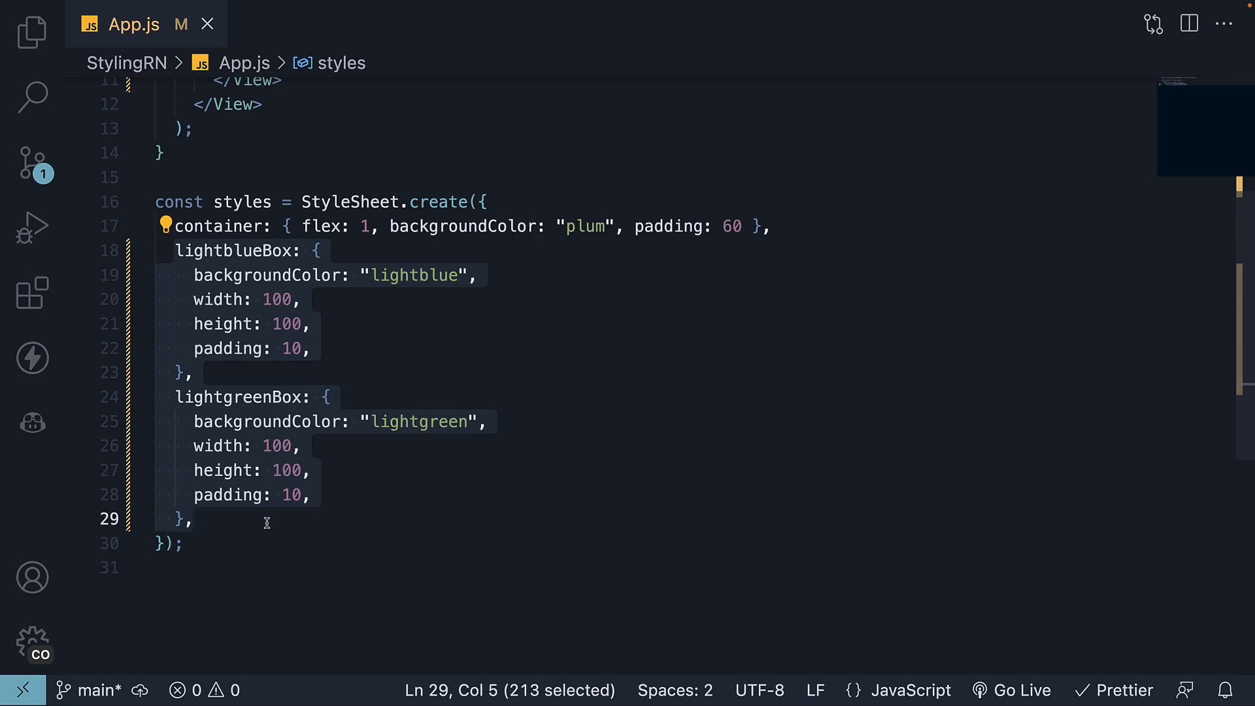
mouse_move(416, 322)
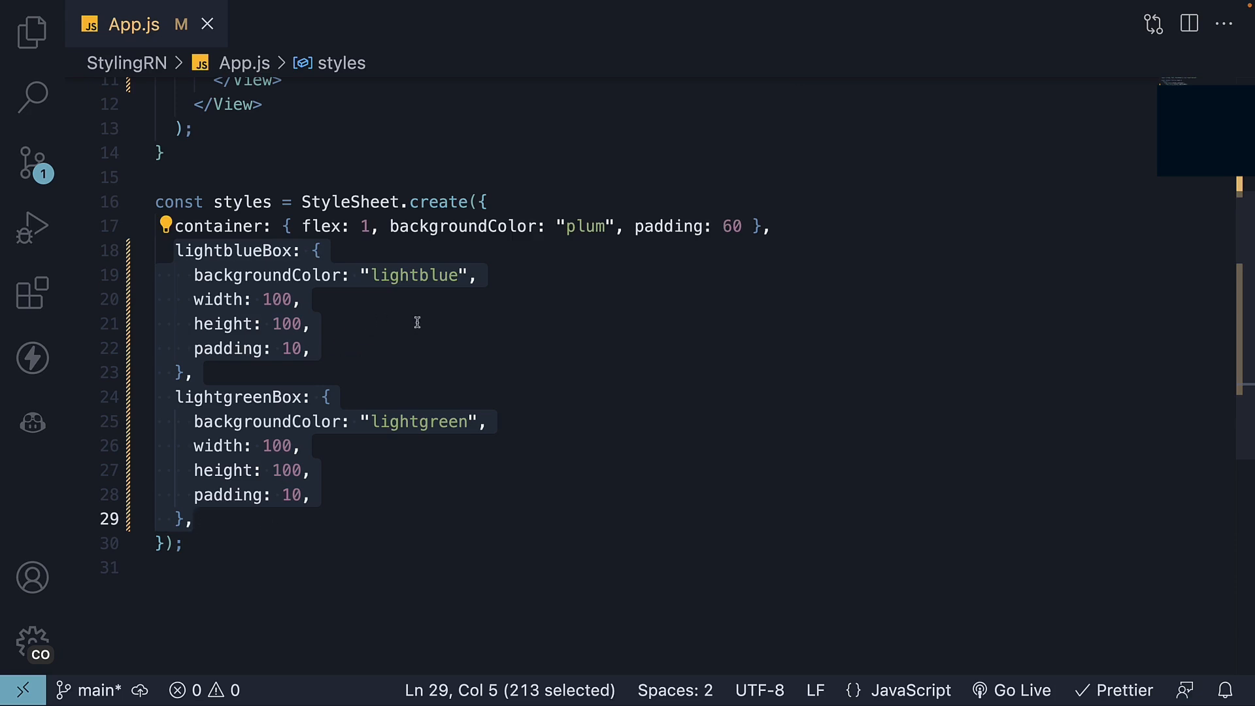
mouse_move(444, 340)
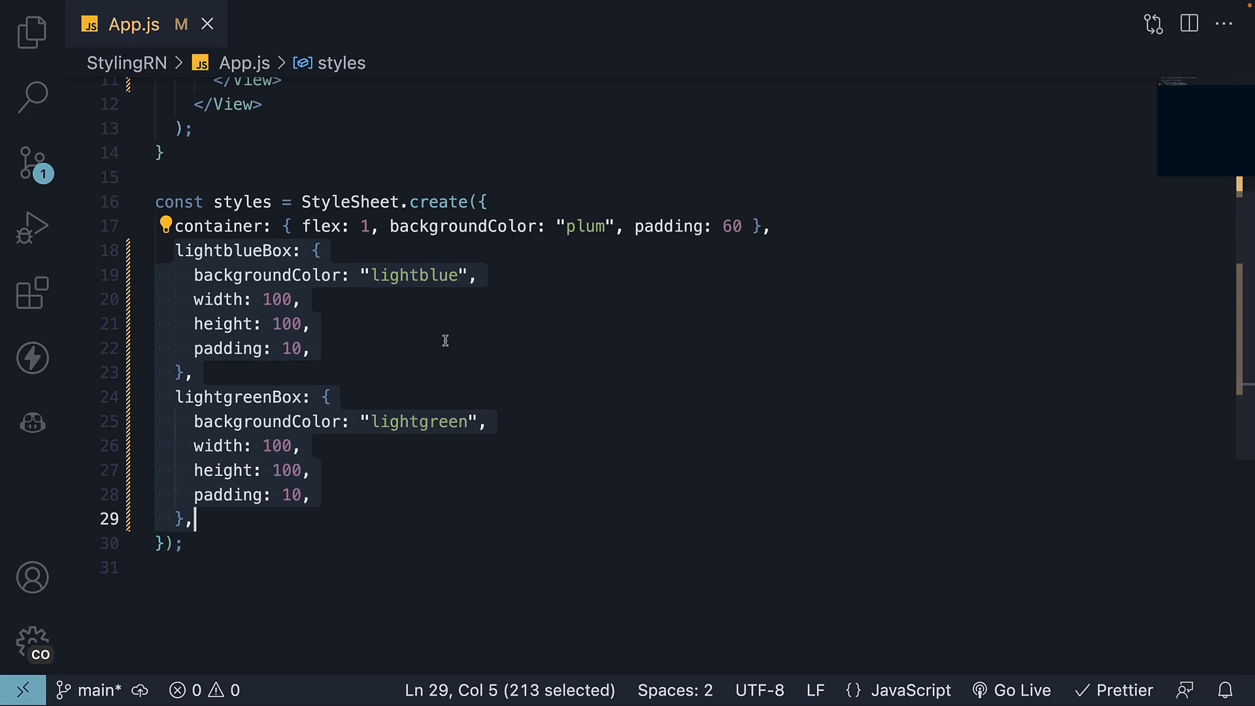
Step: Create a box style holding width, height and padding, renaming the colour styles lightblueBg and lightgreenBg
text(box: {})
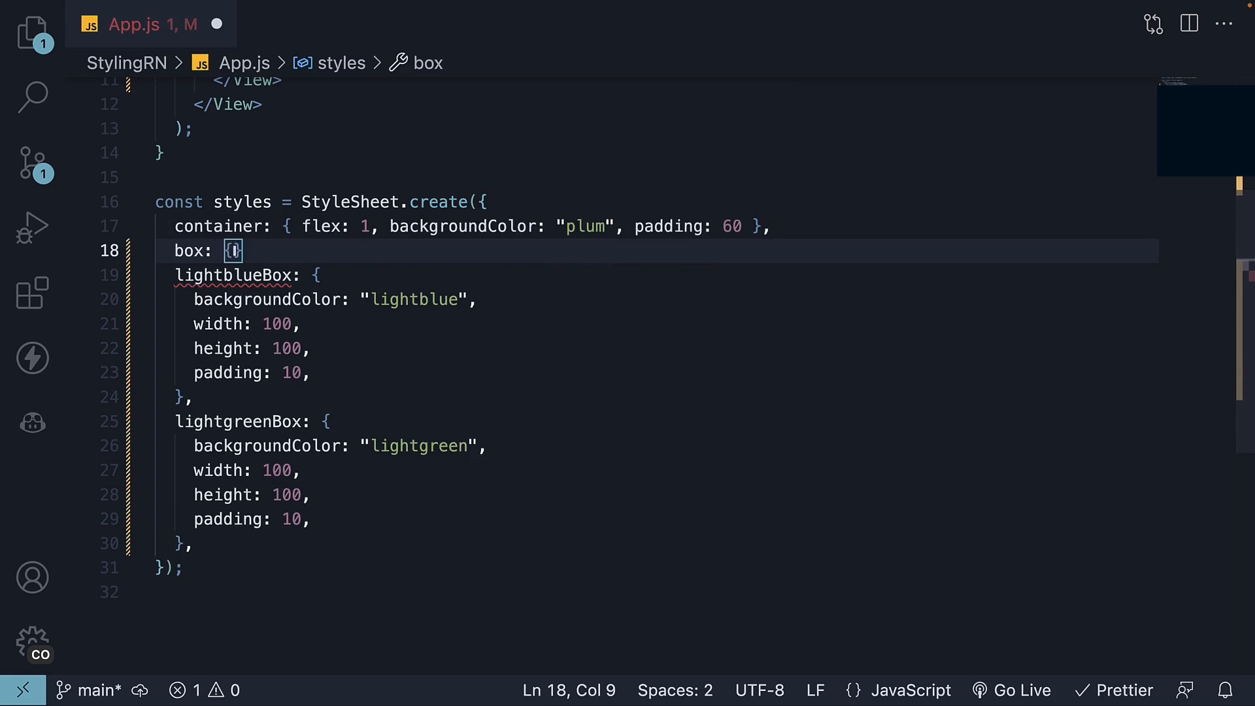
key(enter)
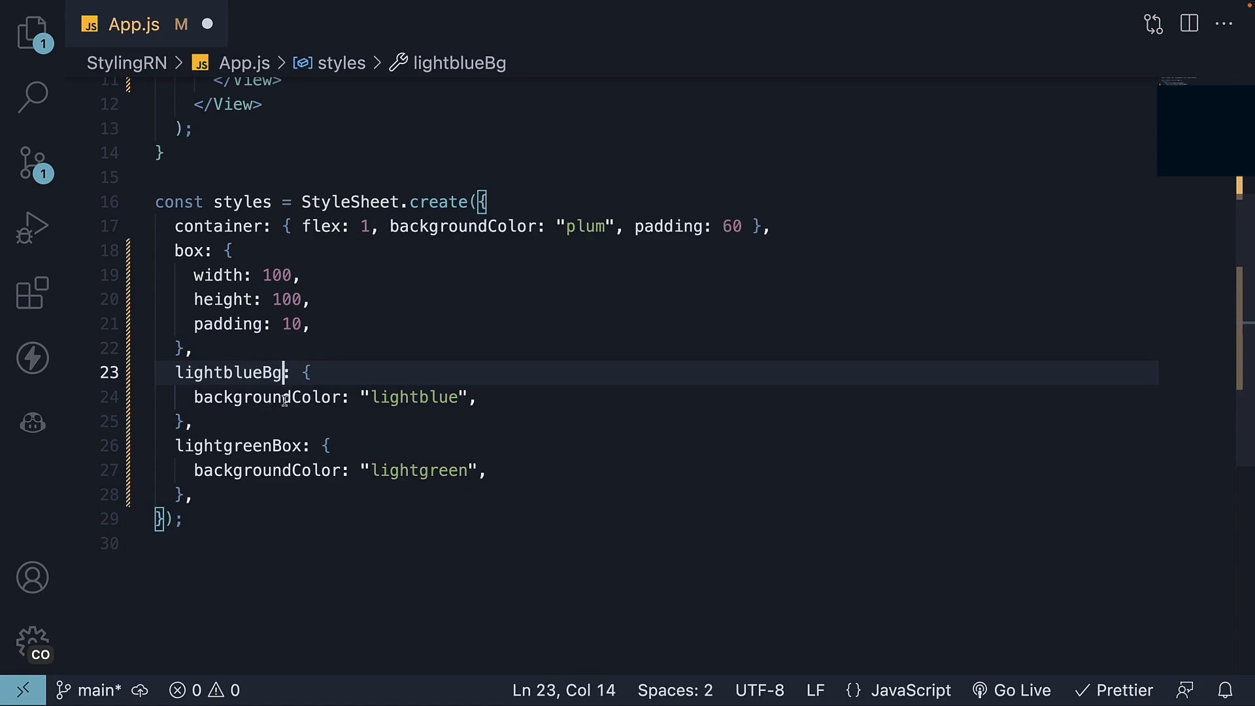
double_click(413, 398)
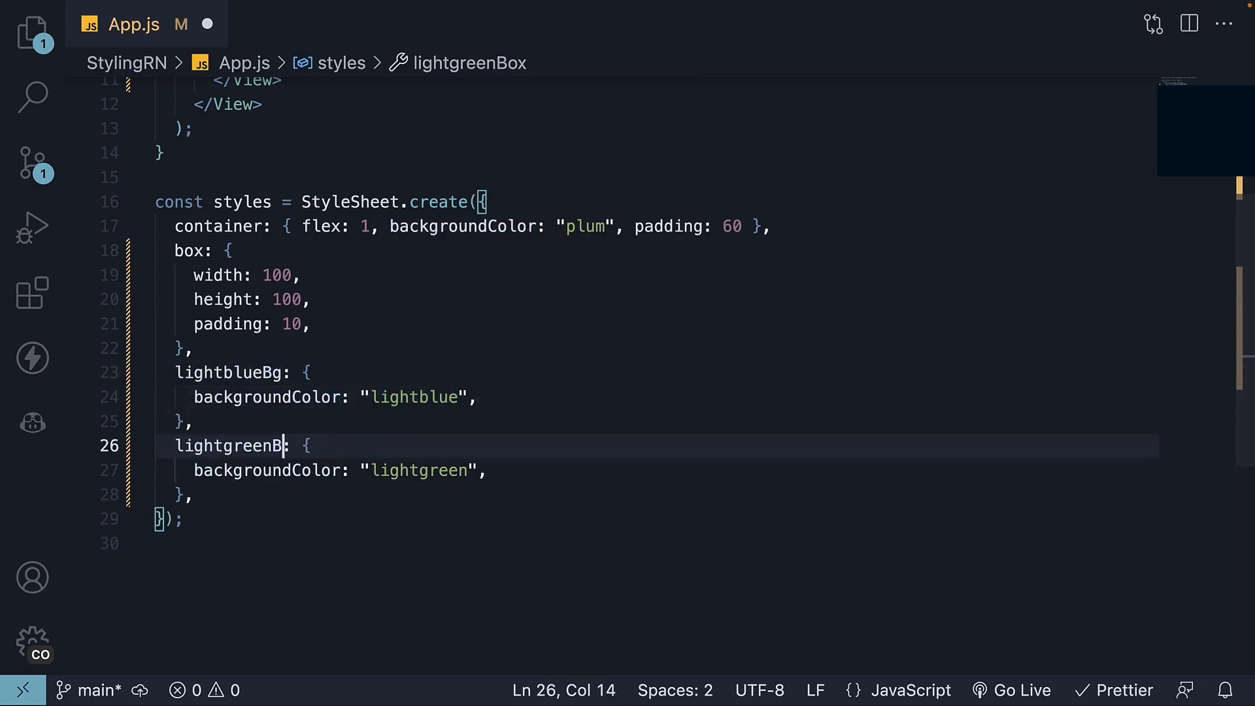
text(g)
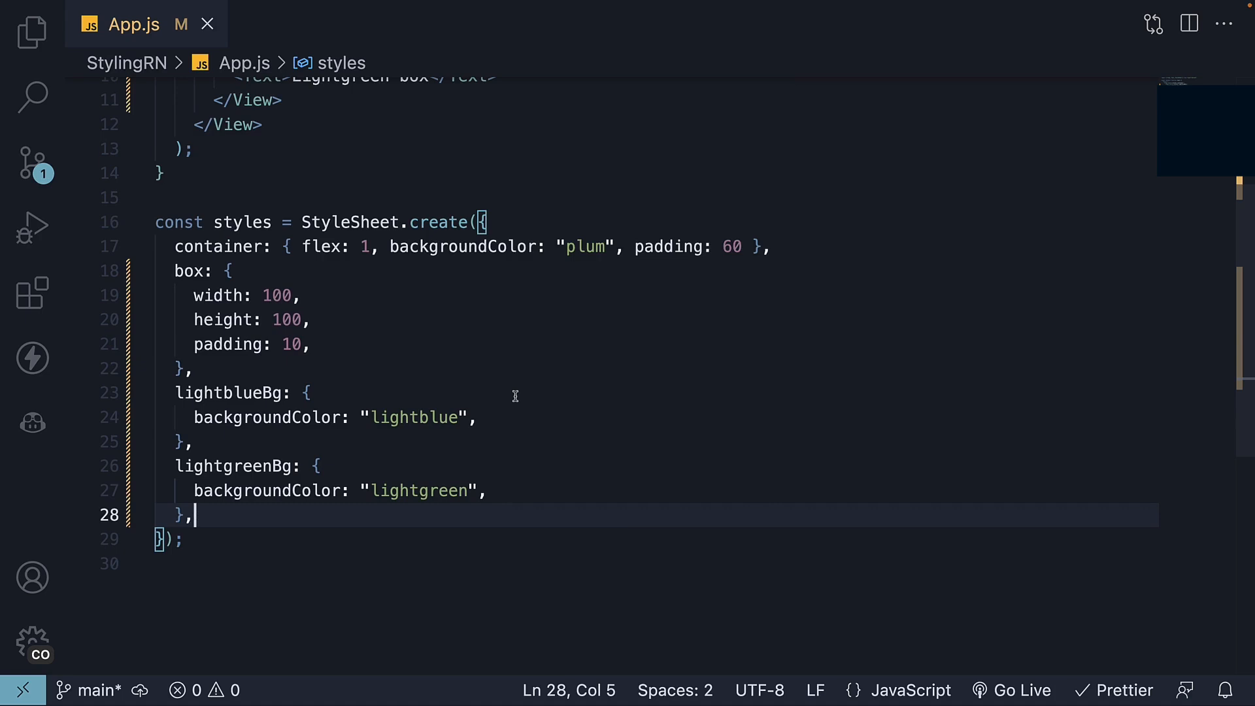
click(196, 271)
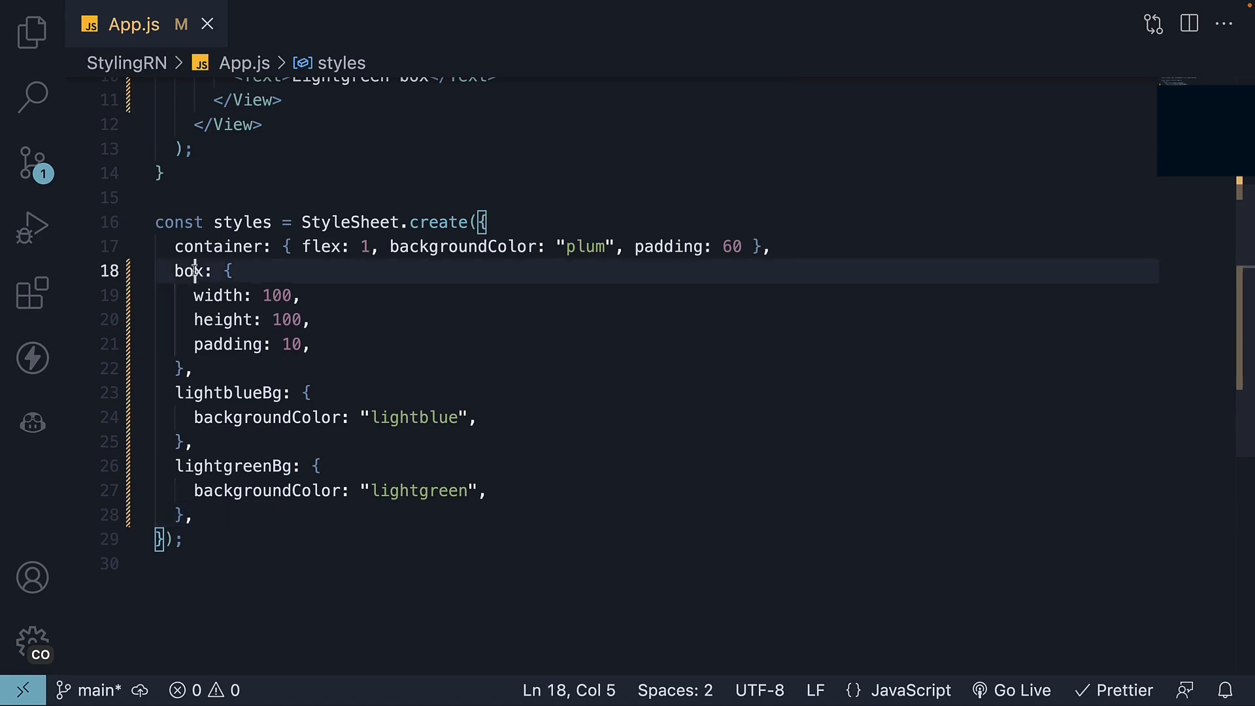
double_click(230, 392)
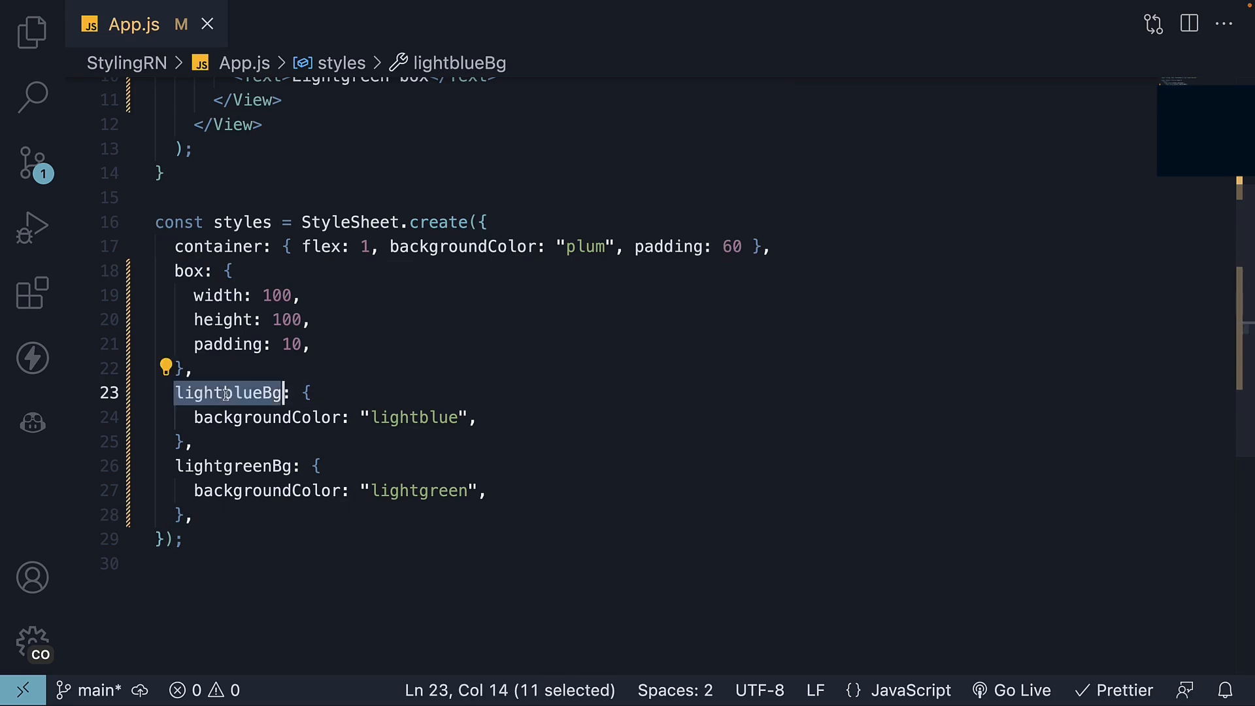
double_click(188, 271)
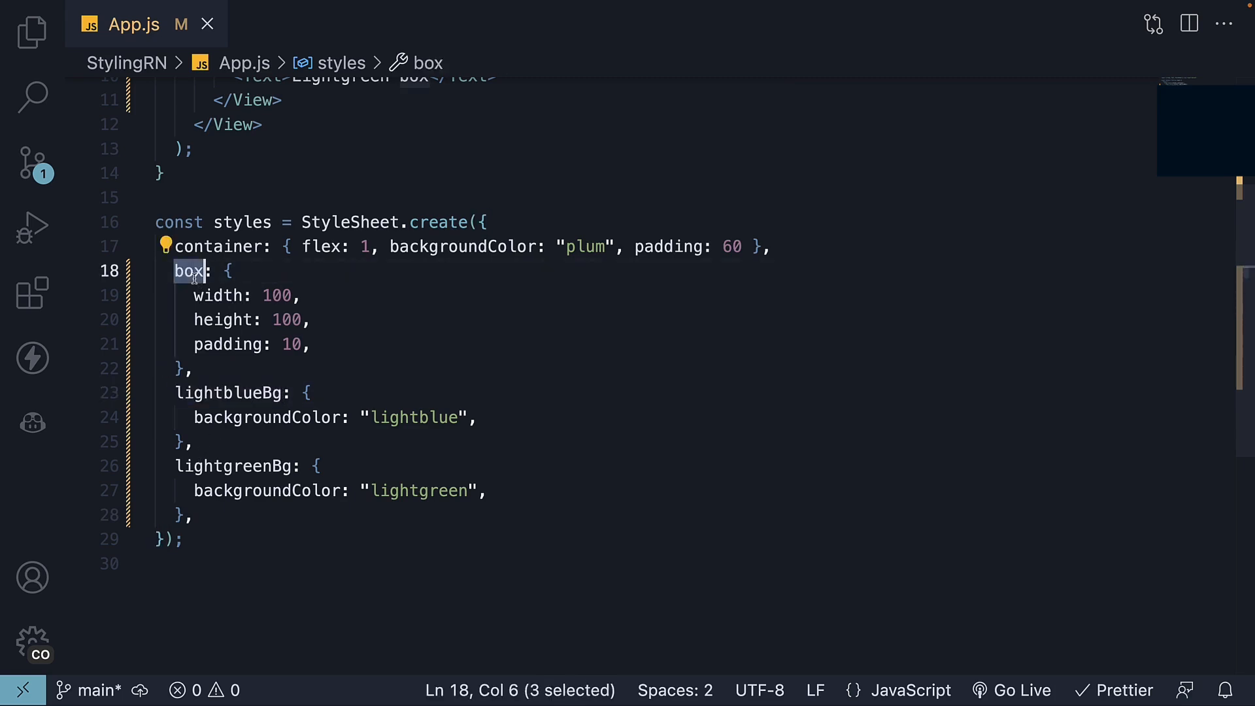
double_click(233, 466)
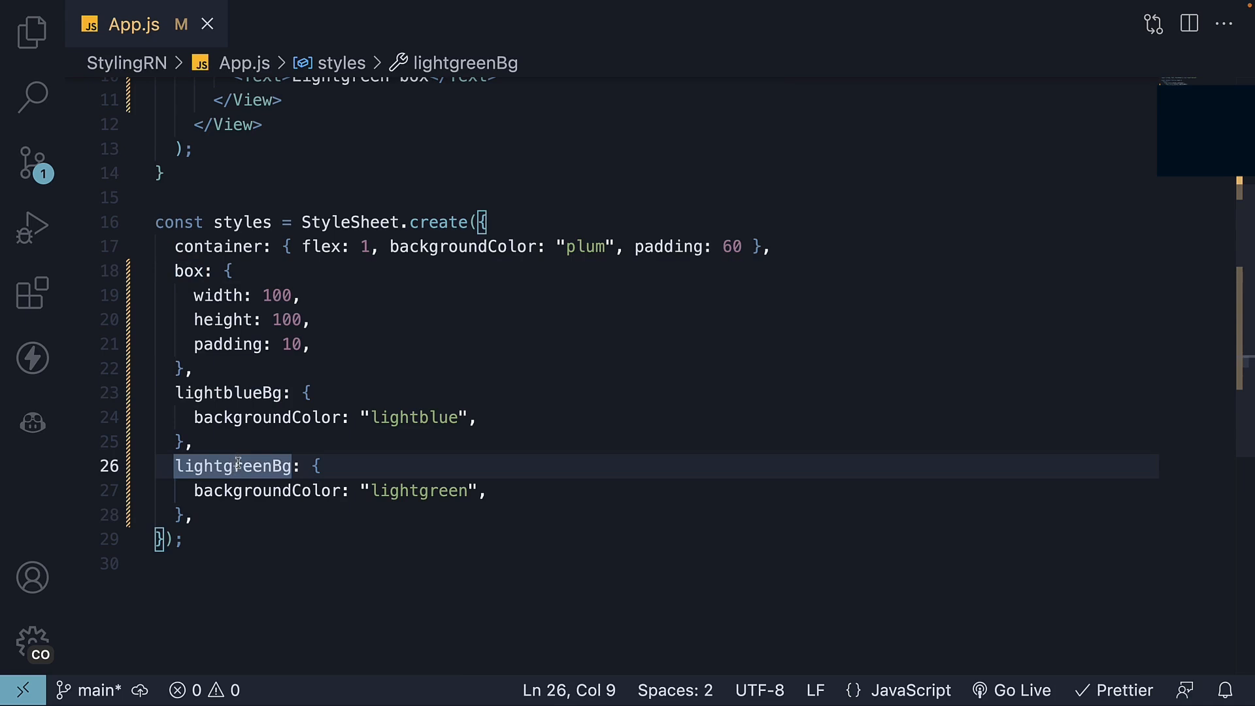
click(283, 564)
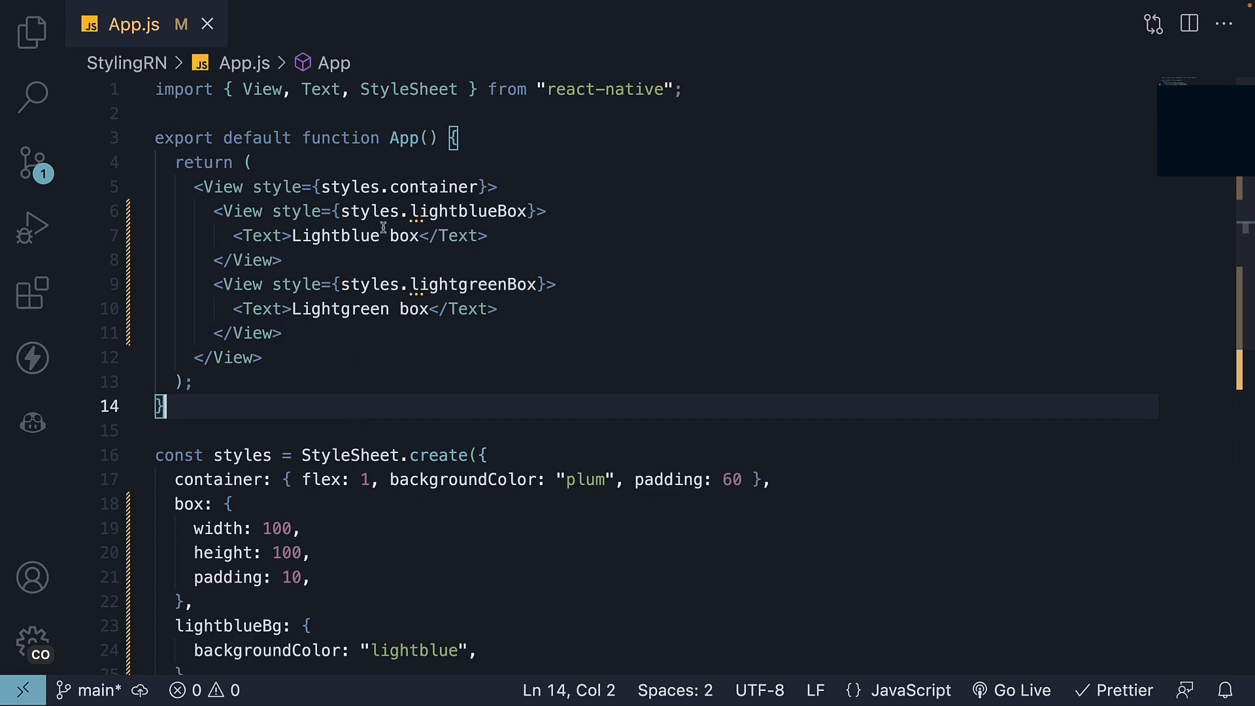
Step: Set the Views' styles to [styles.box, styles.lightblueBg] and [styles.box, styles.lightgreenBg]
click(337, 212)
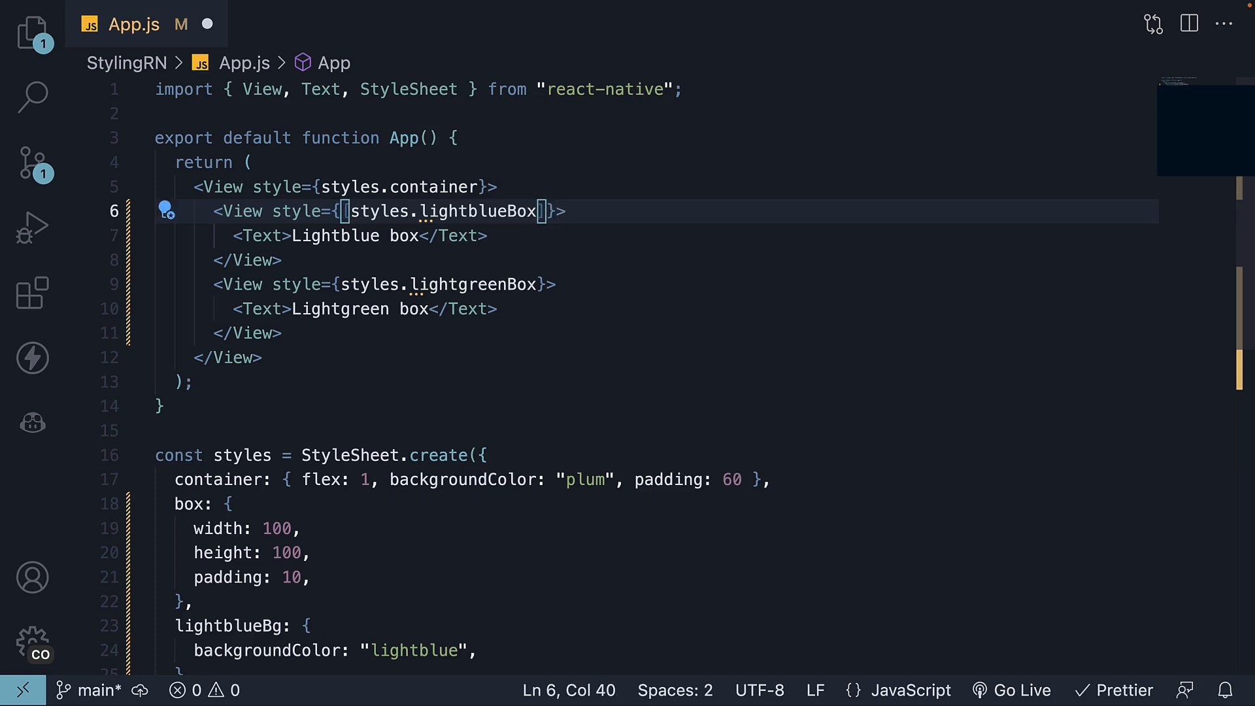
text(box)
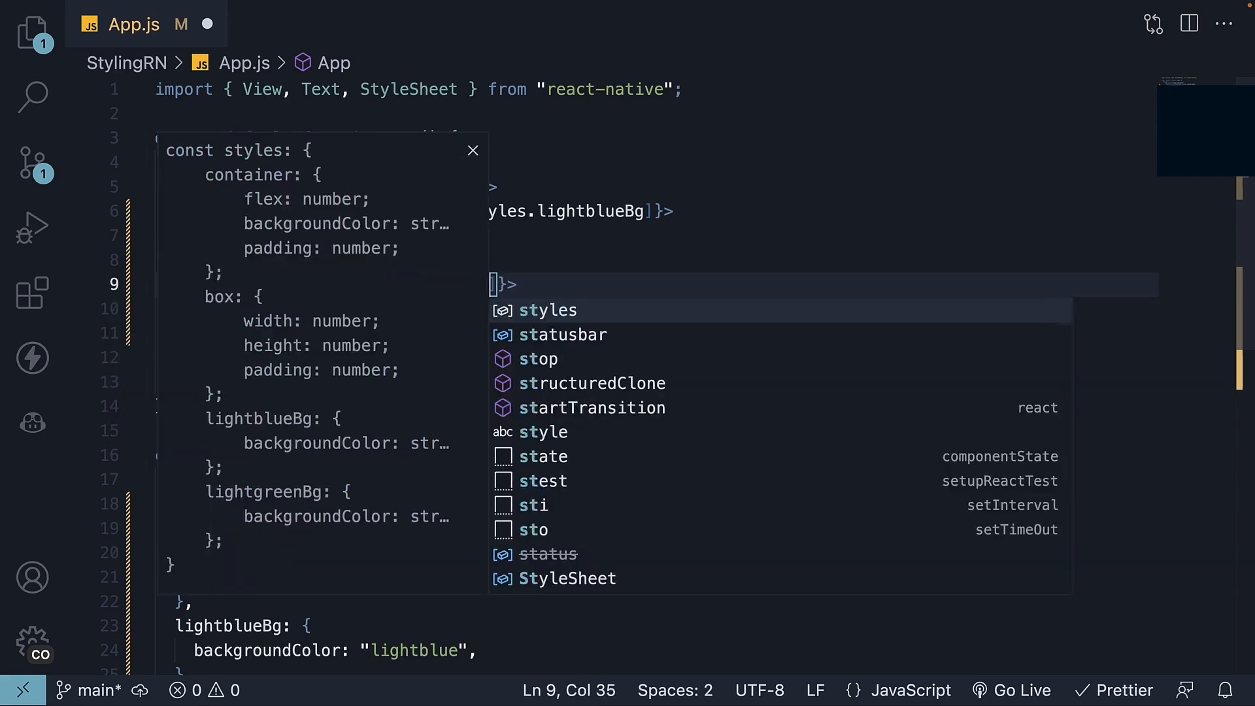
text(li)
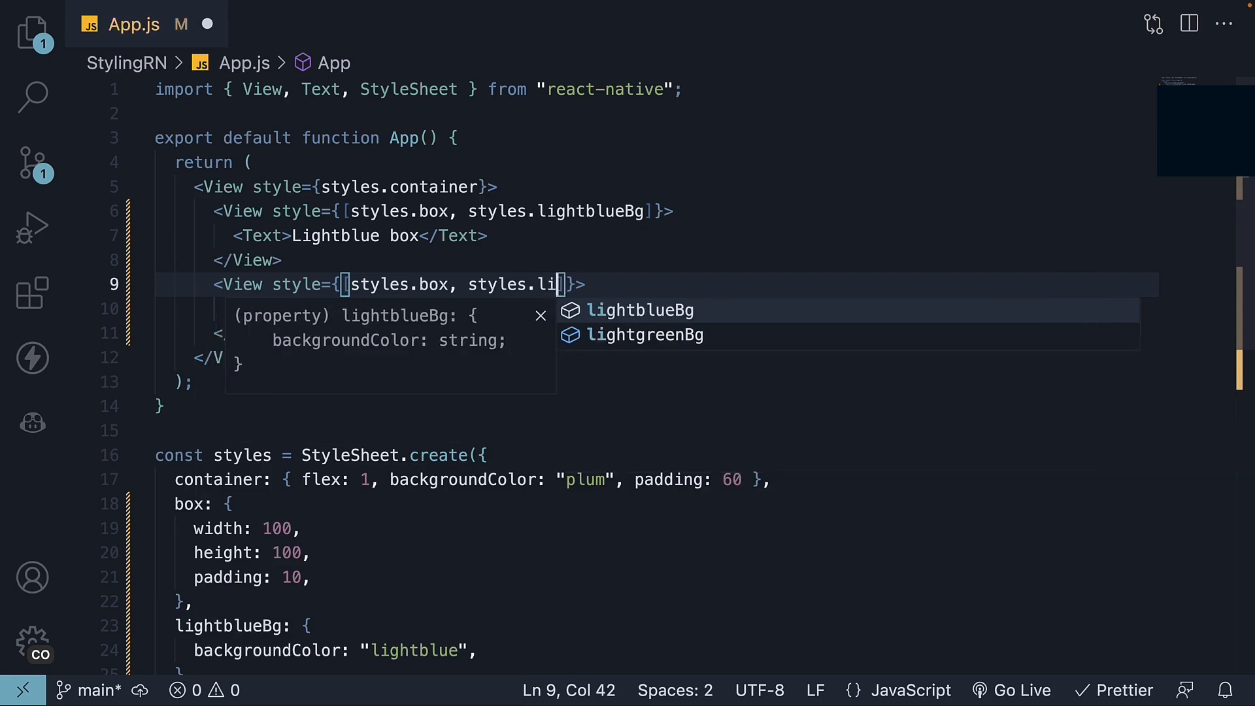
text(lightgreenBg)
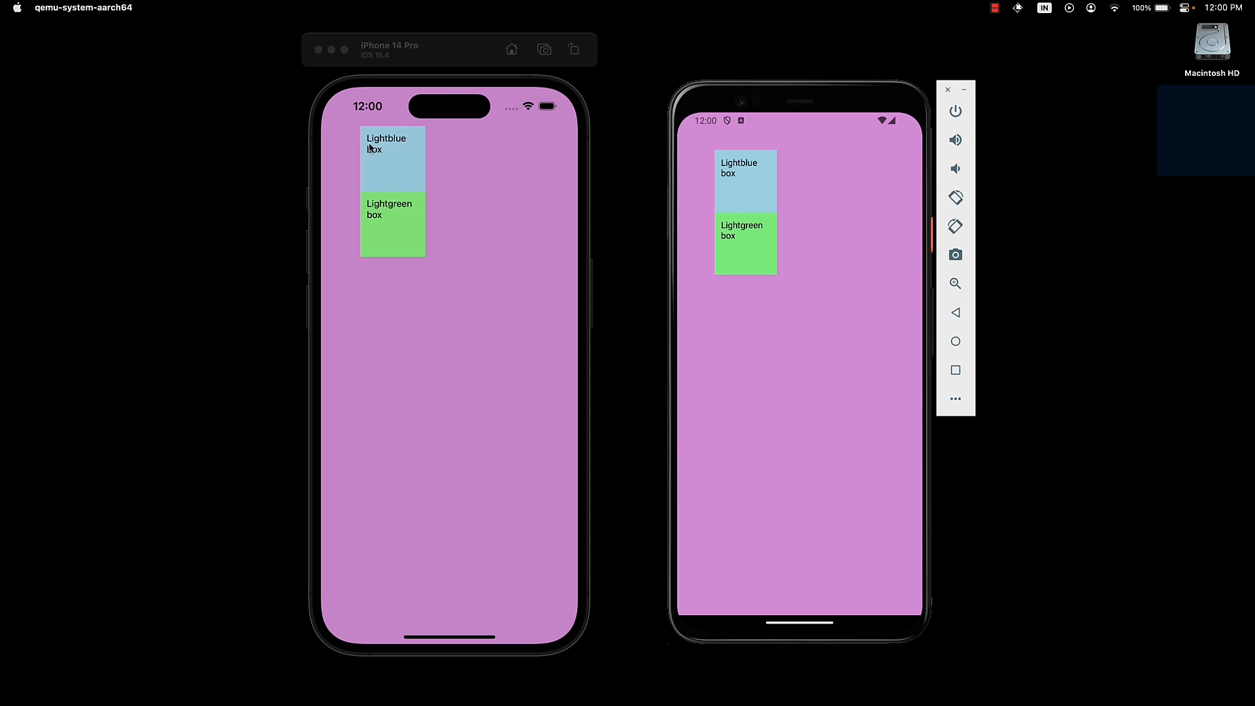
mouse_move(439, 247)
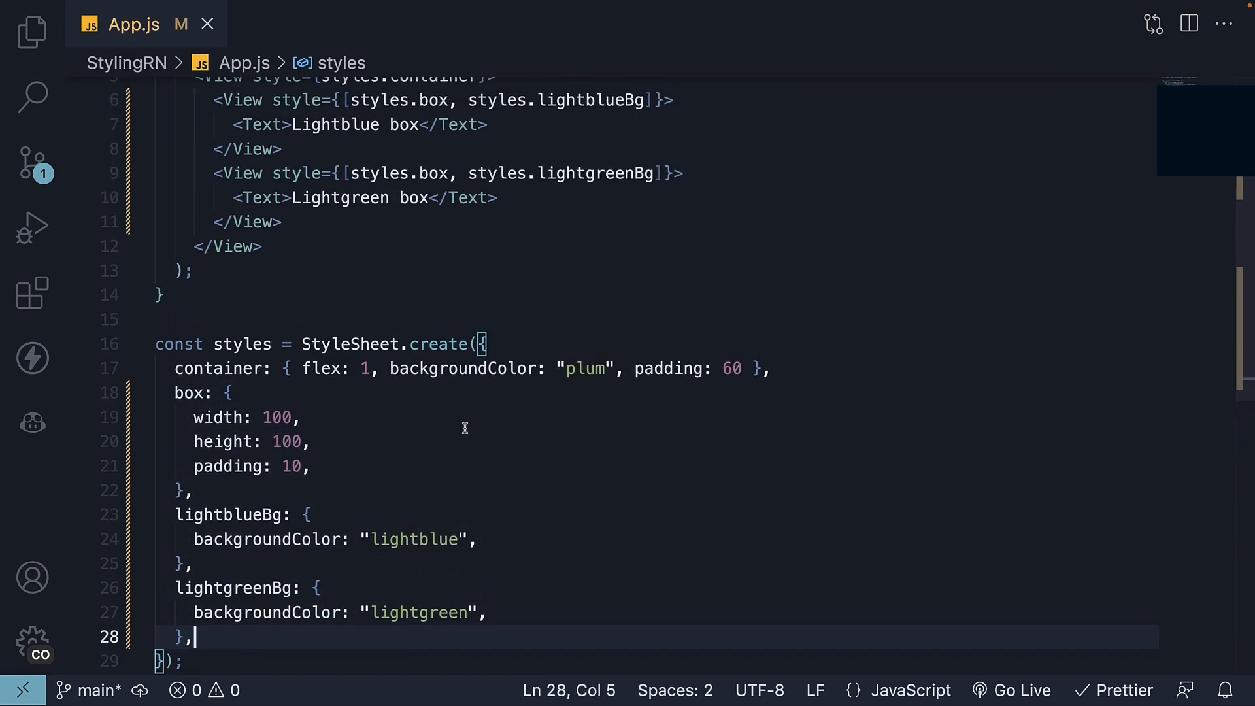
Step: Add backgroundColor "pink" to the shared box style
scroll(up, 3)
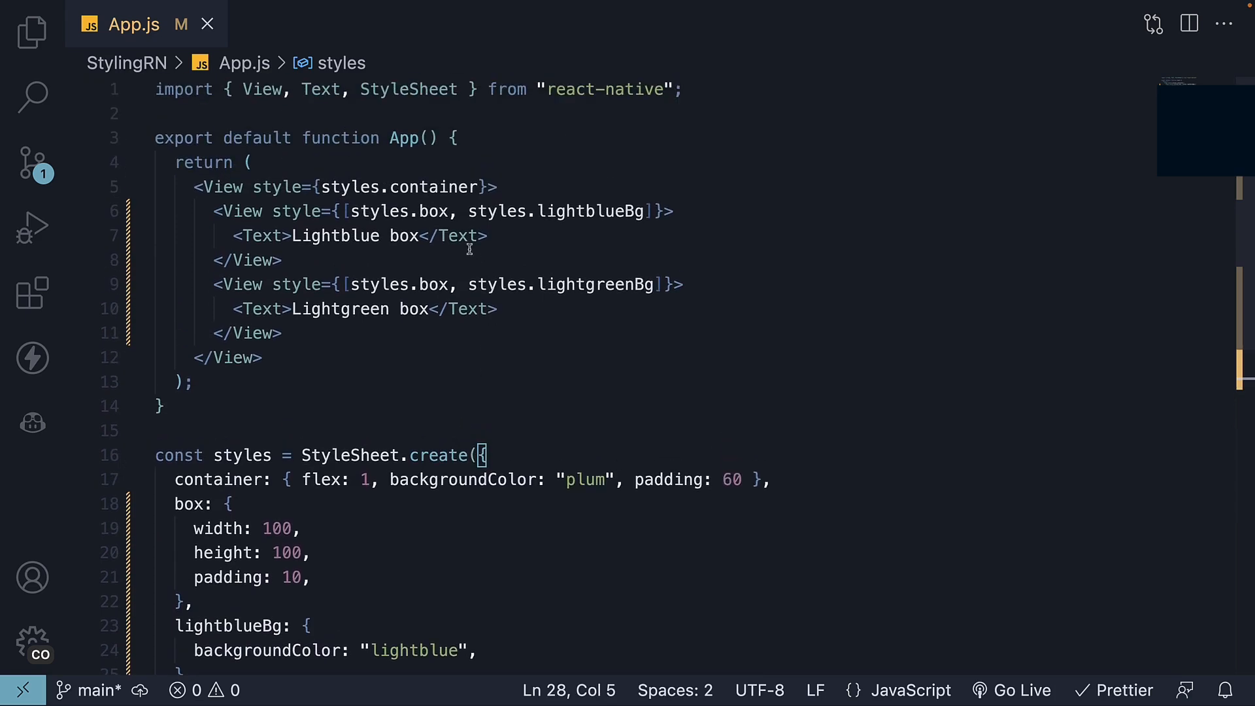
double_click(591, 211)
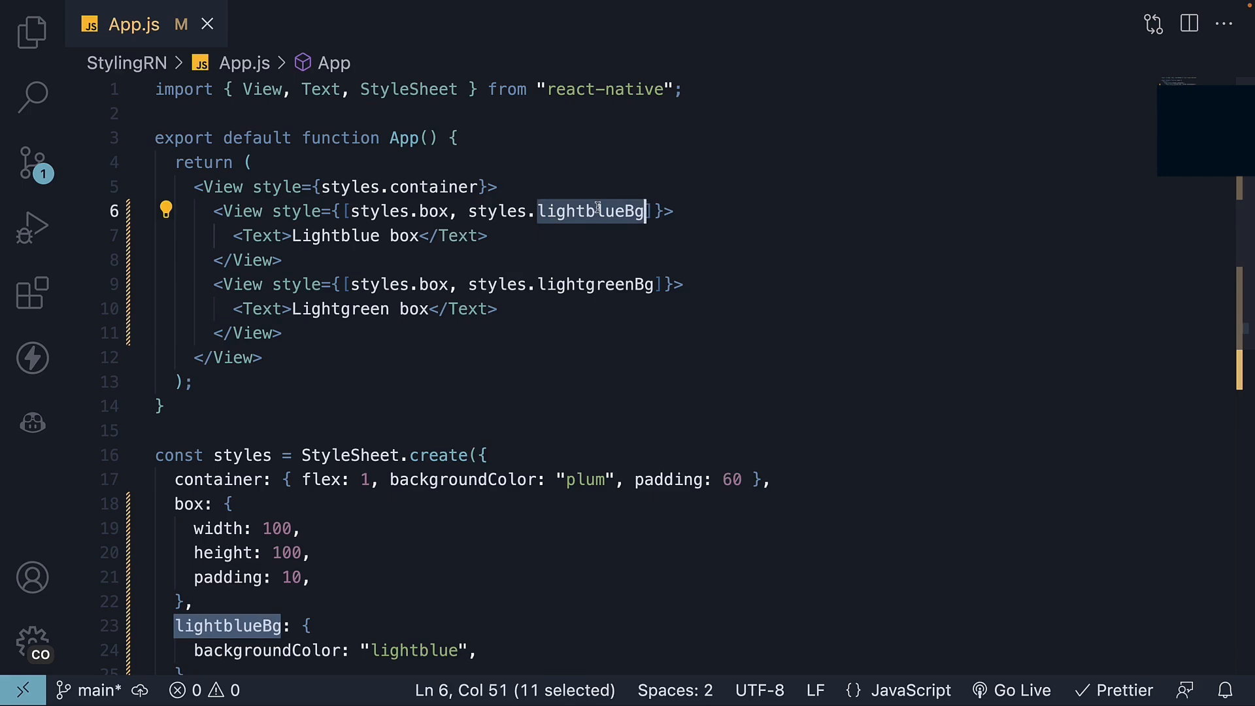
scroll(down, 3)
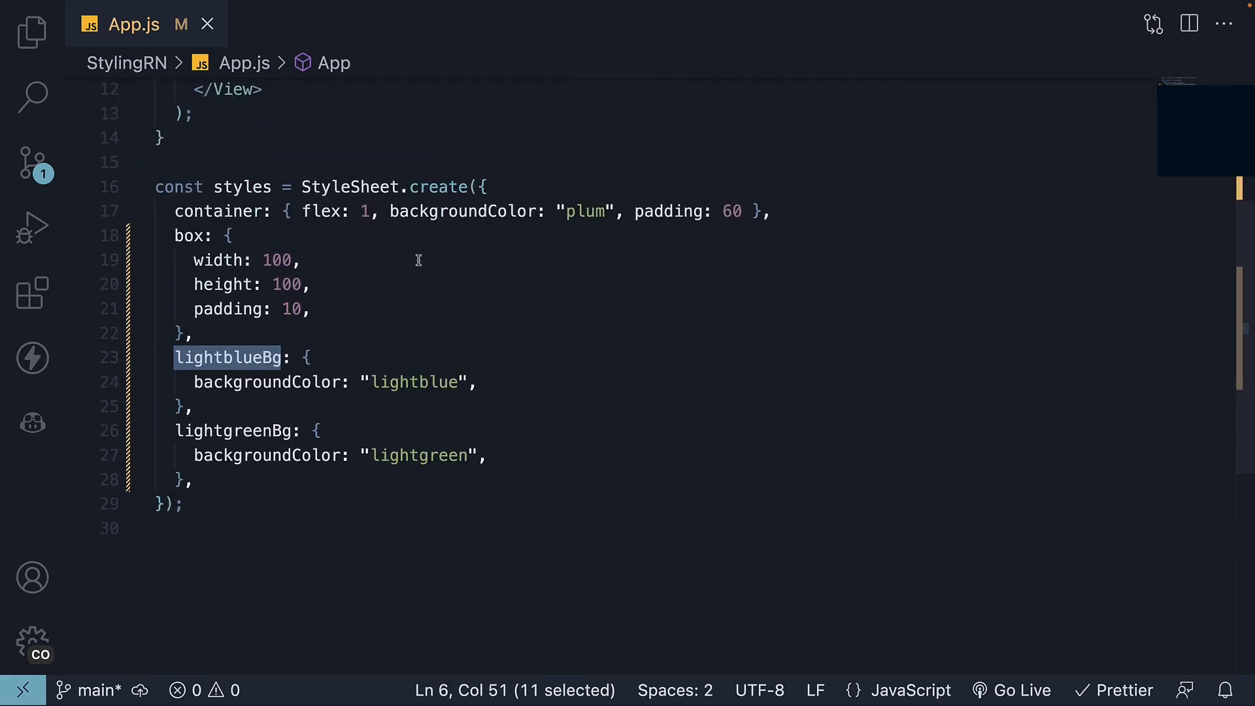
key(Enter)
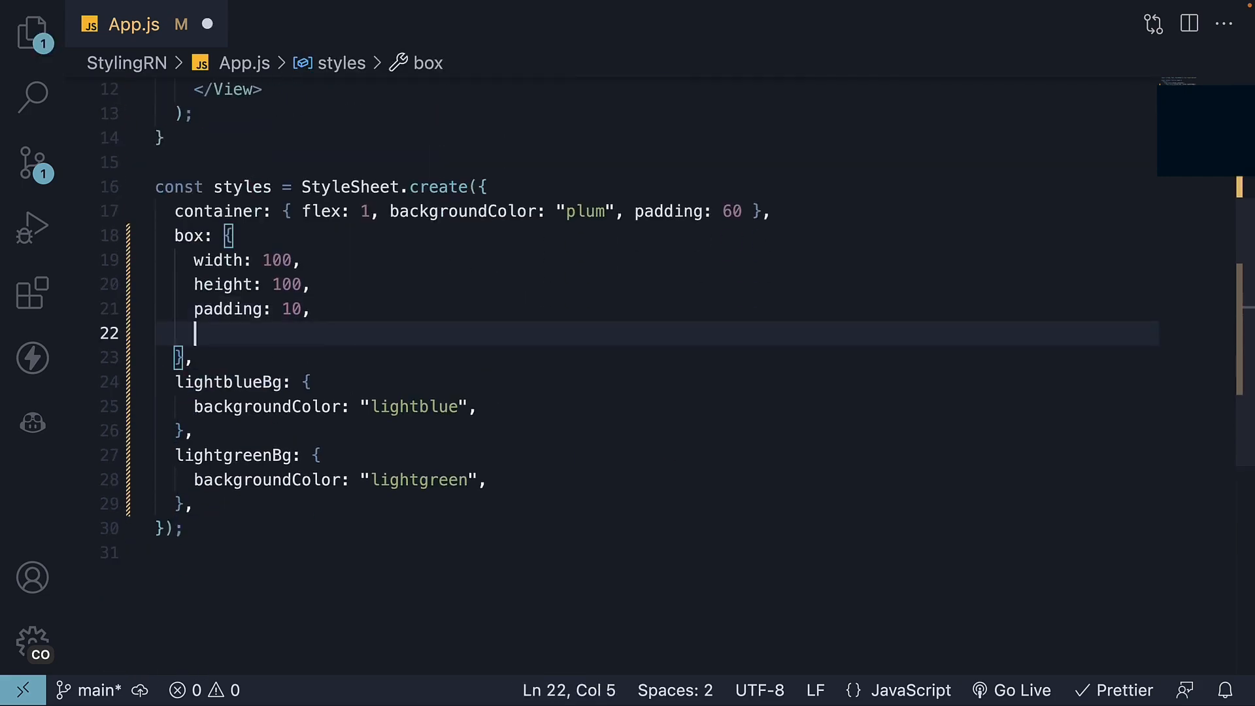
text(backgroundColor: "pink")
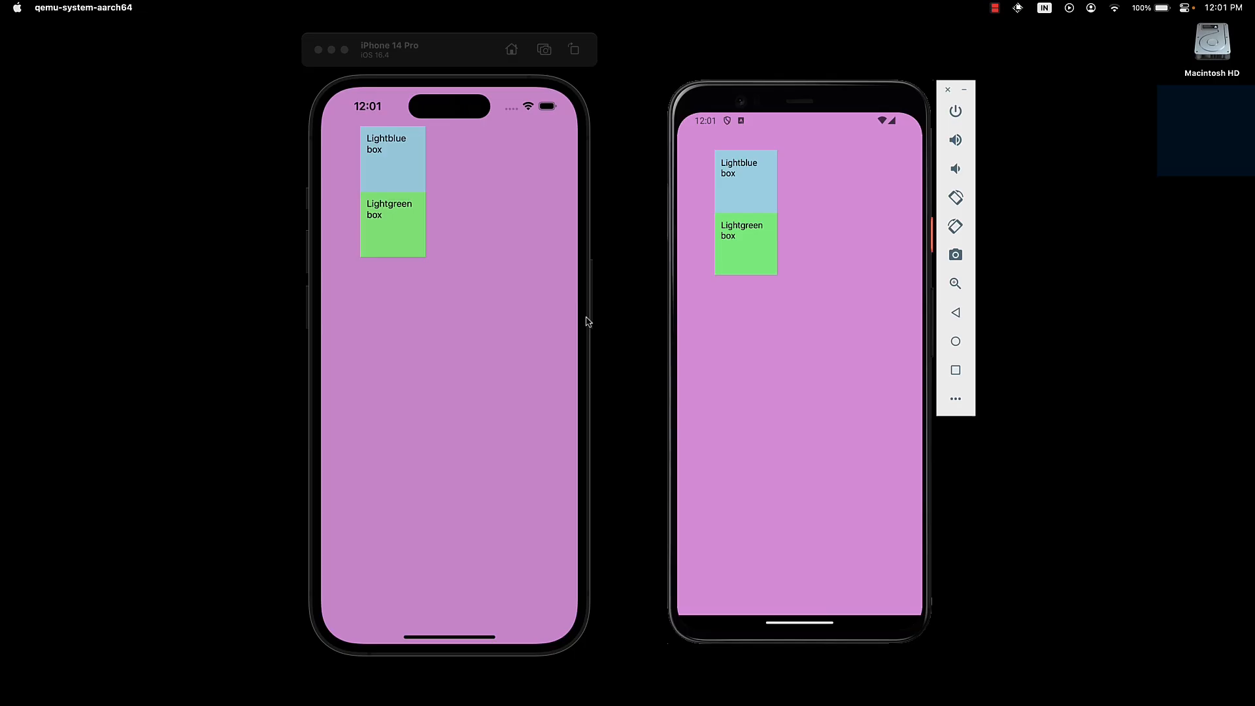
mouse_move(482, 305)
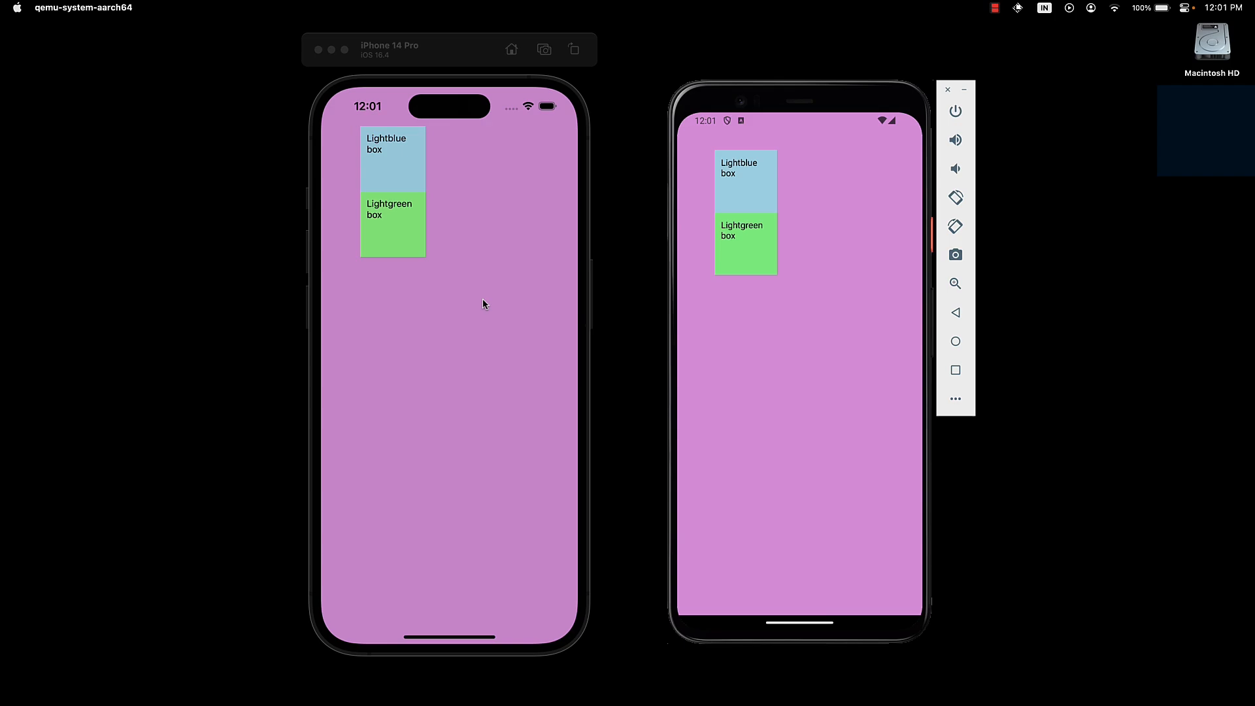
mouse_move(482, 259)
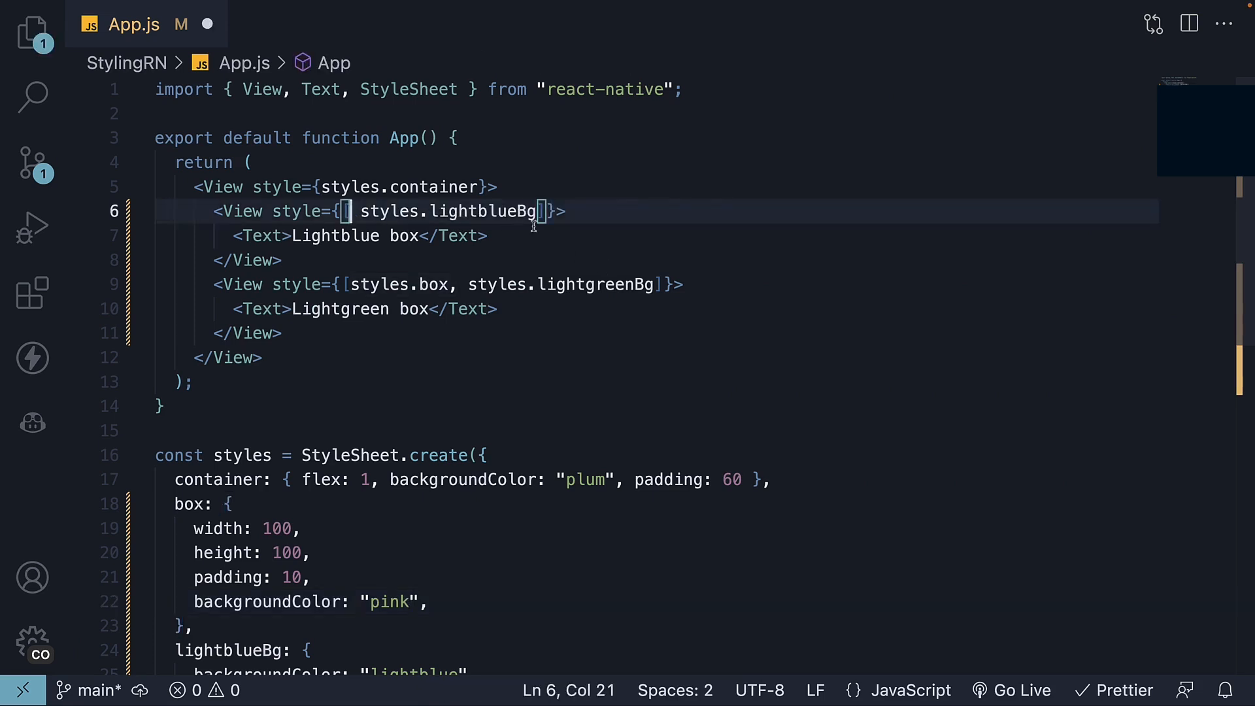
Step: Reorder the first View's array to [styles.lightblueBg, styles.box] and save, turning that box pink
text(, styles.box,)
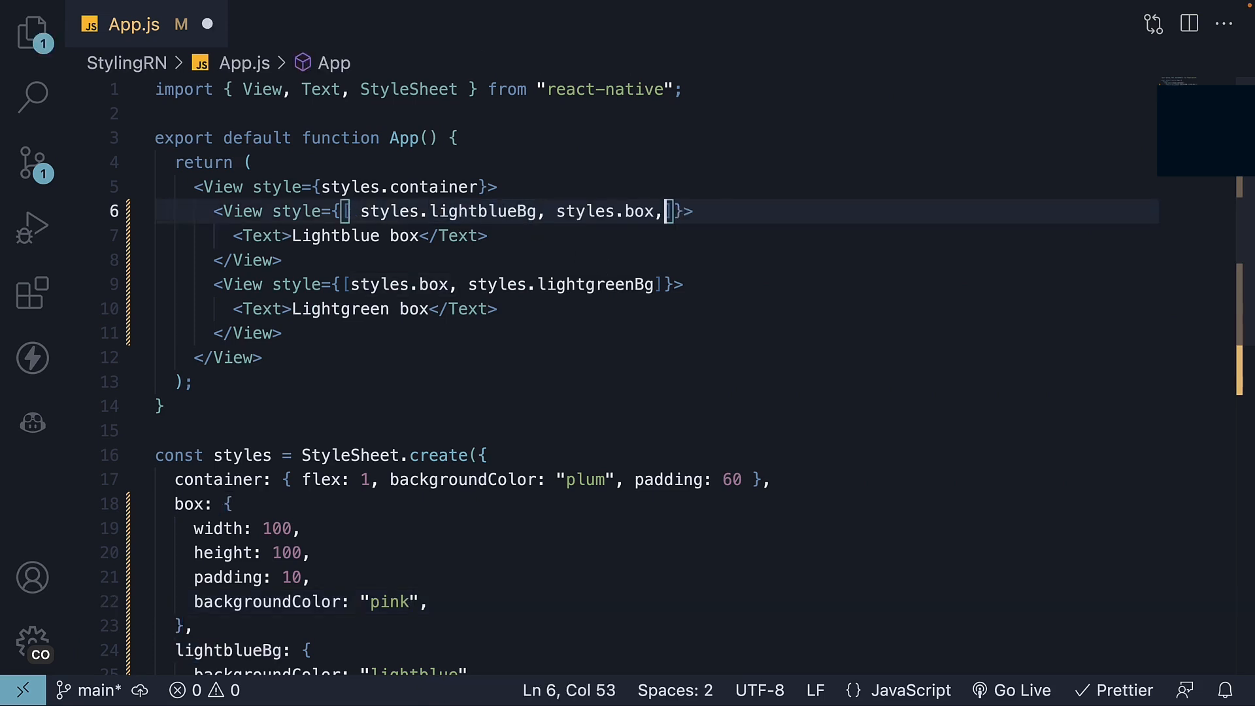
key(Backspace)
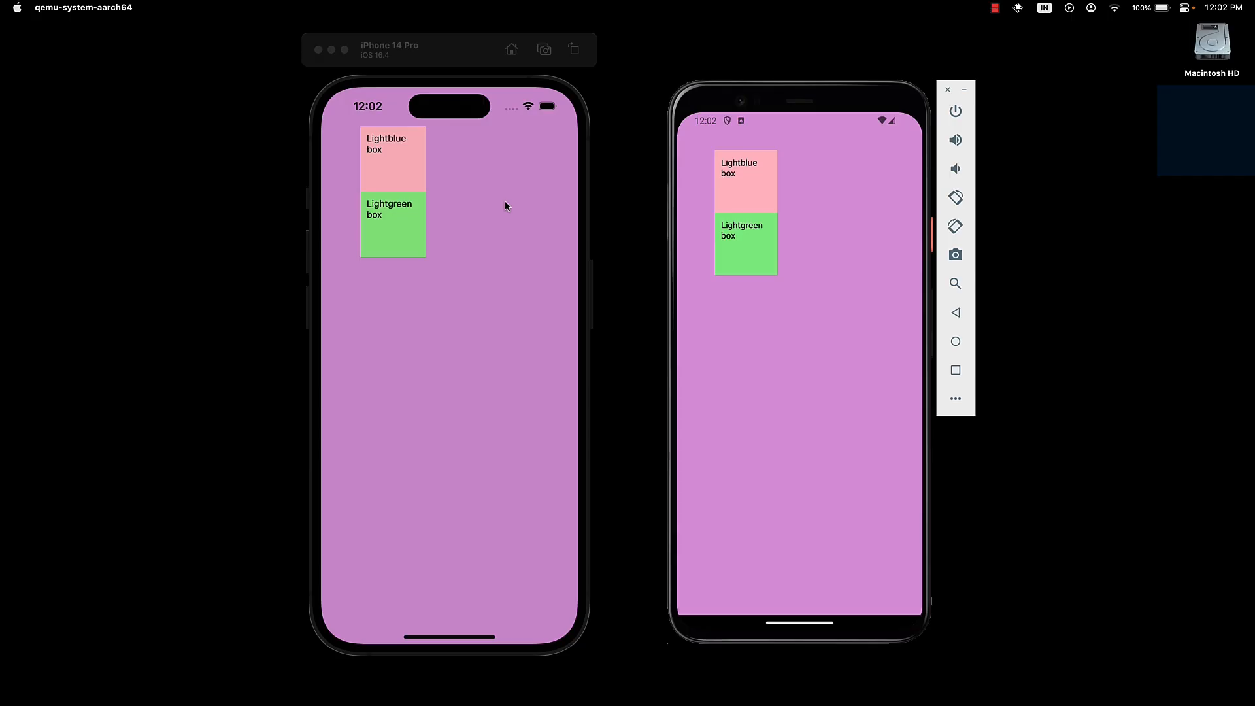
mouse_move(412, 174)
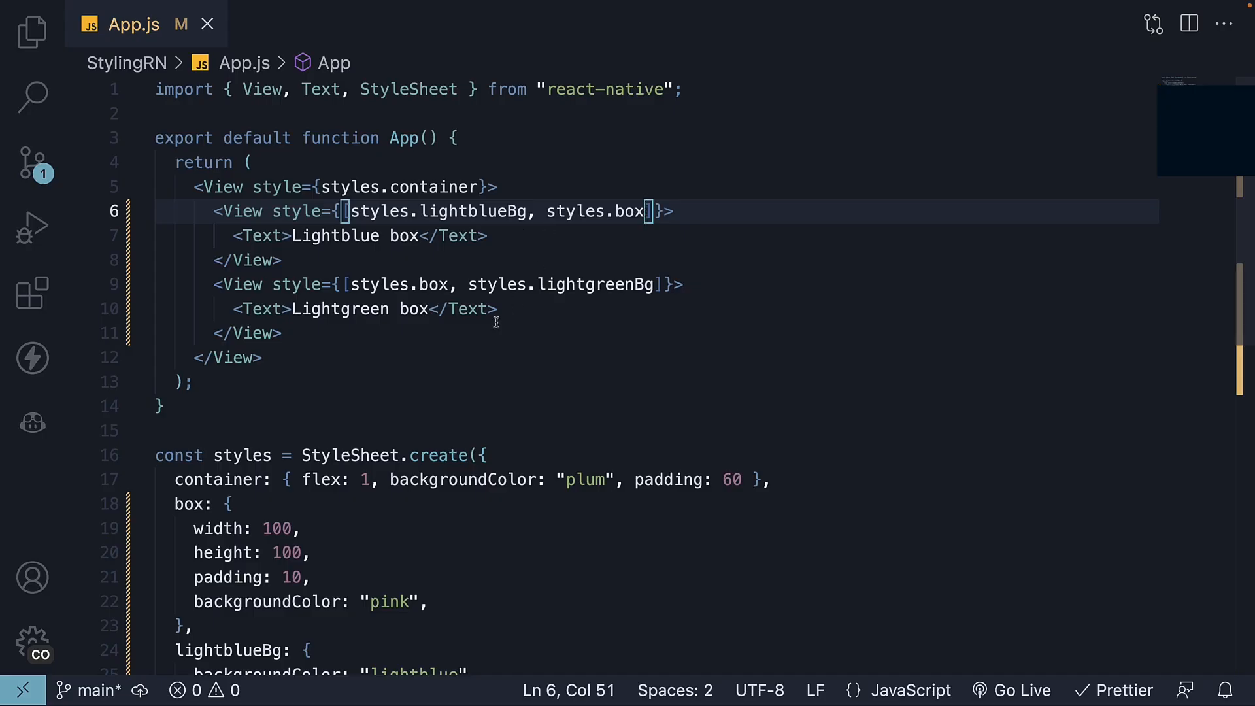
scroll(down, 3)
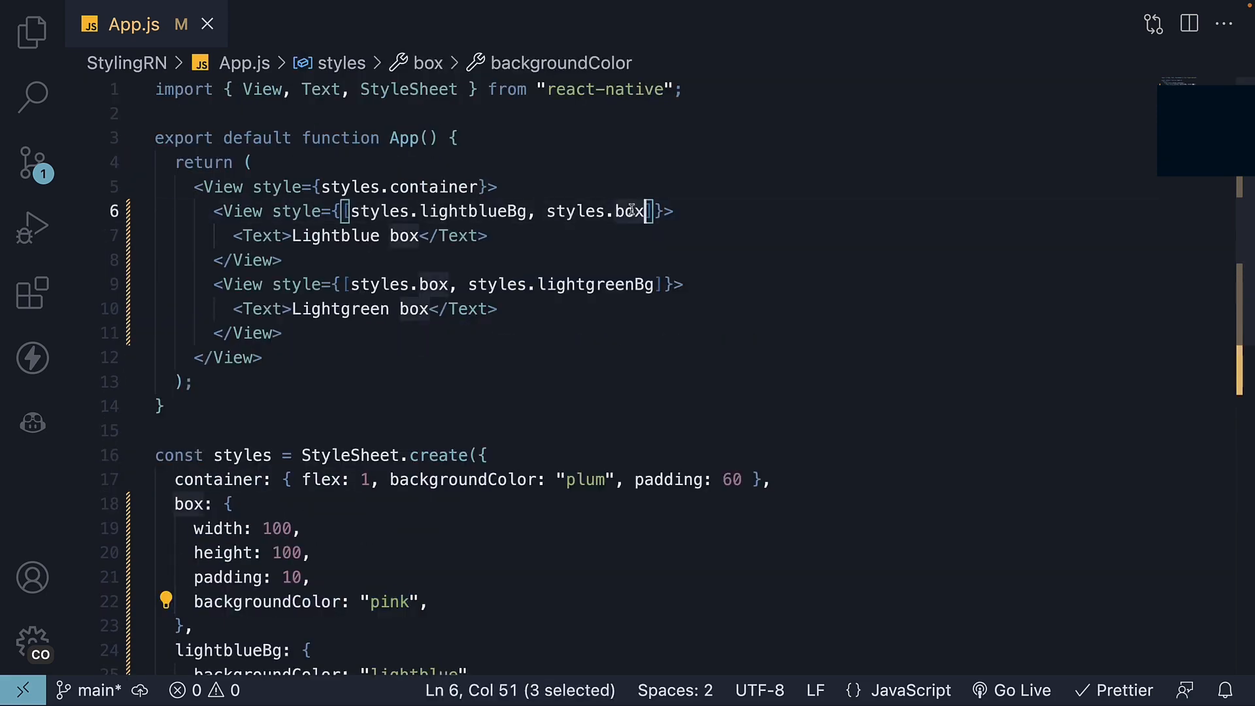
click(630, 212)
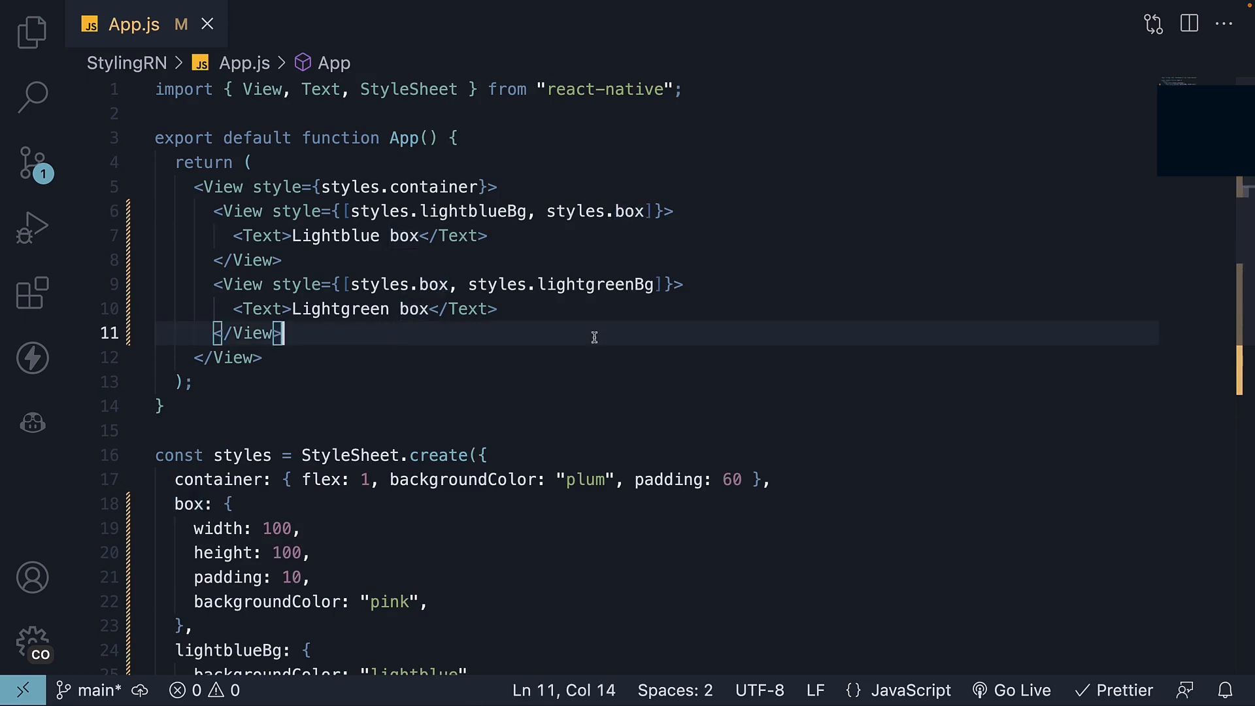
mouse_move(360, 223)
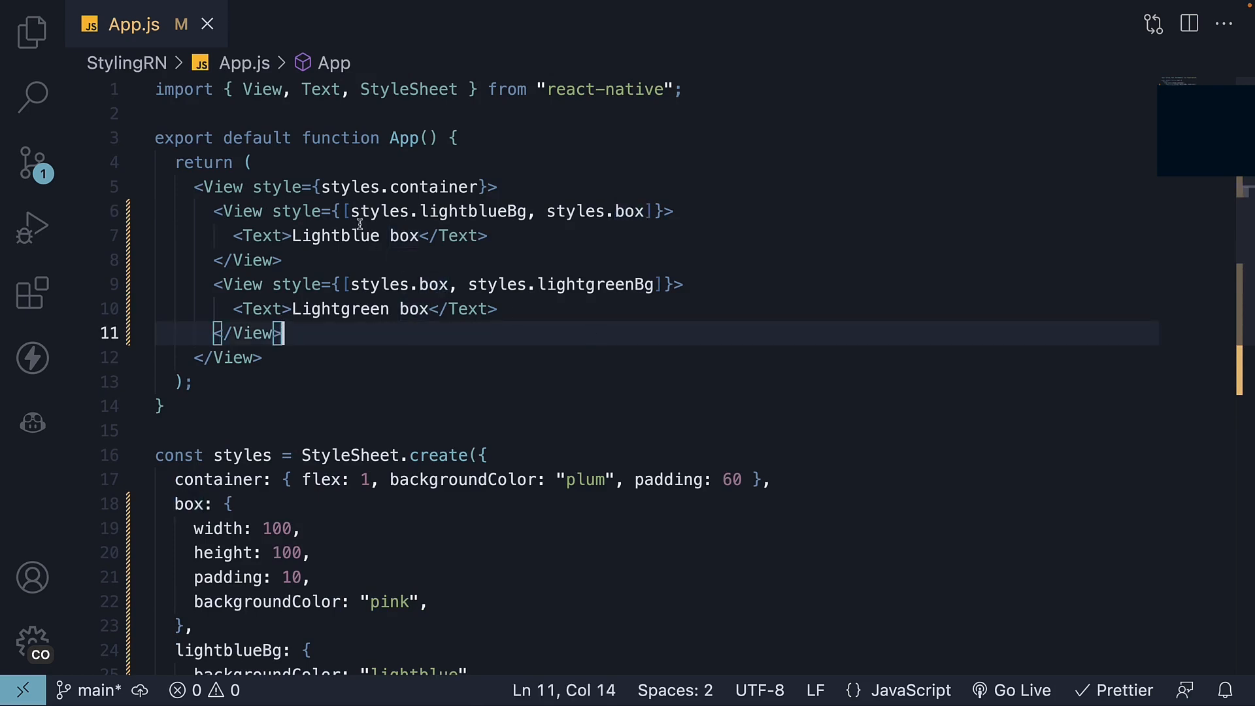